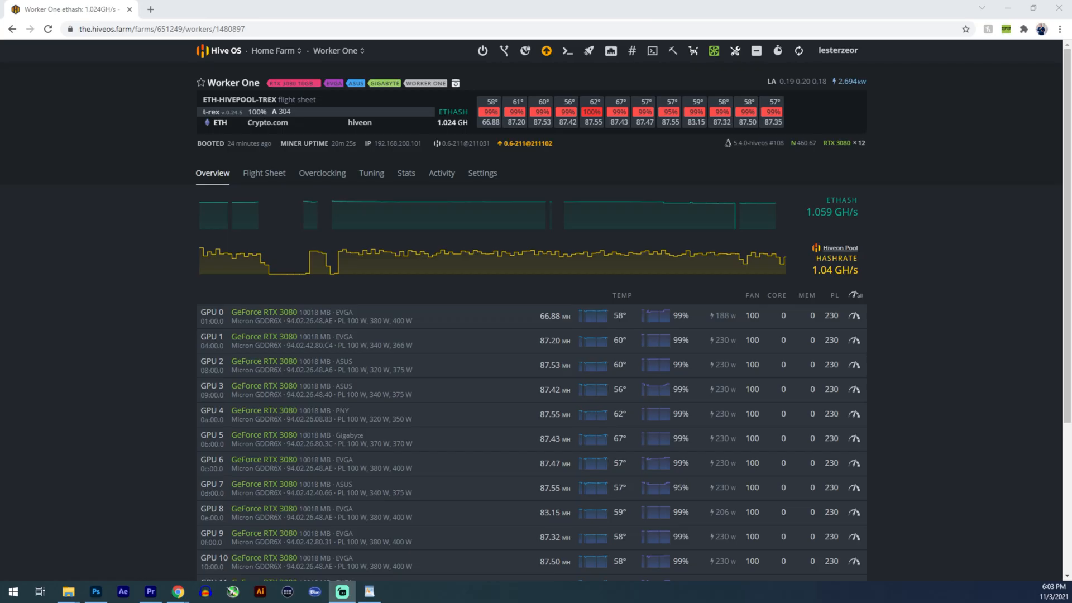
mouse_move(998, 163)
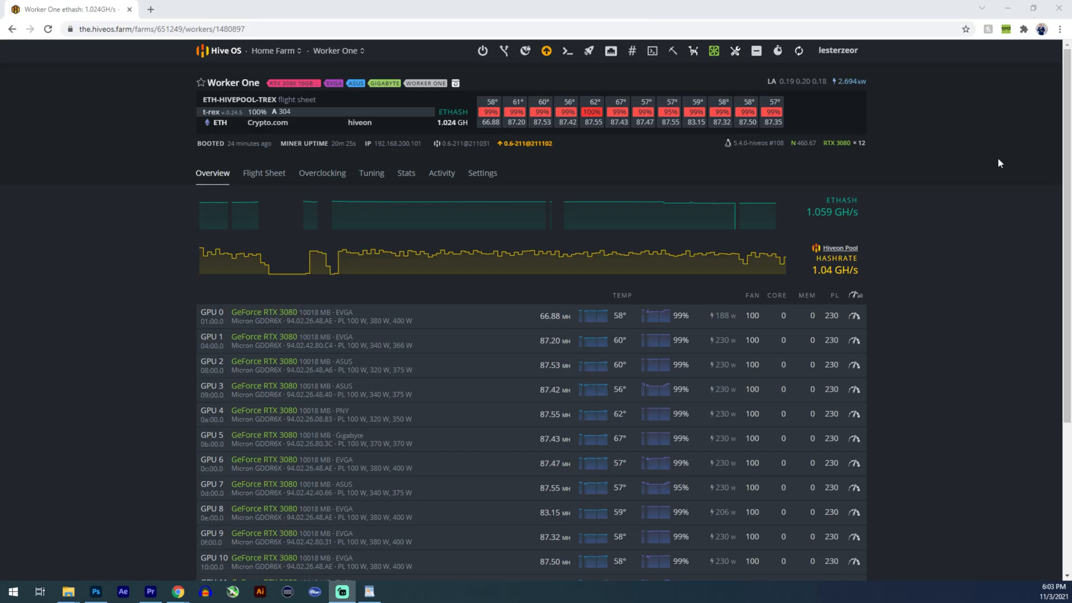
Scroll the Worker One overview past its GPU list and hashrate charts
scroll("down", 3)
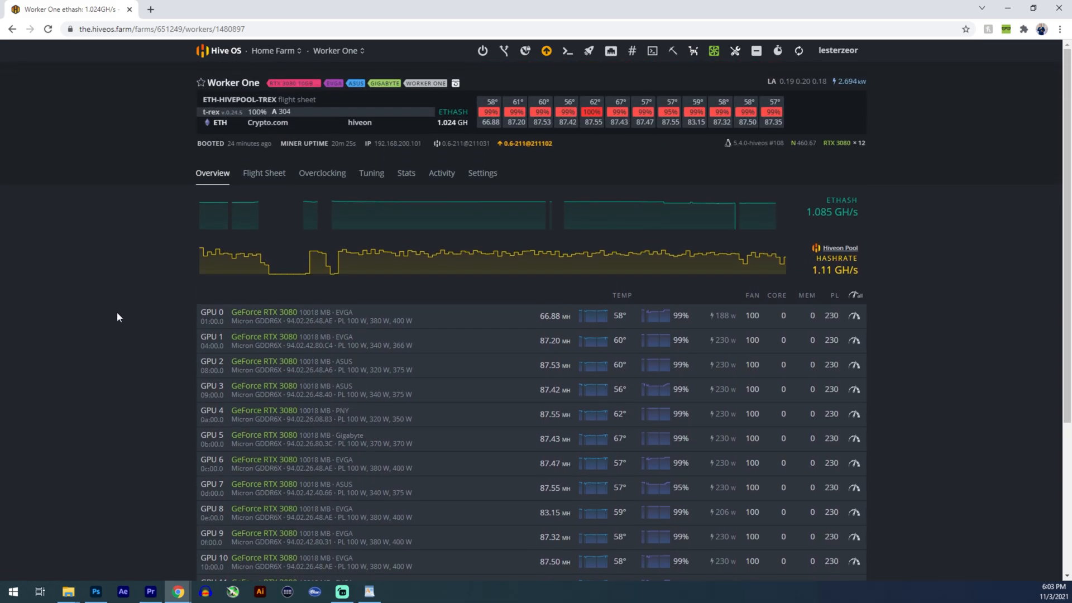
mouse_move(87, 319)
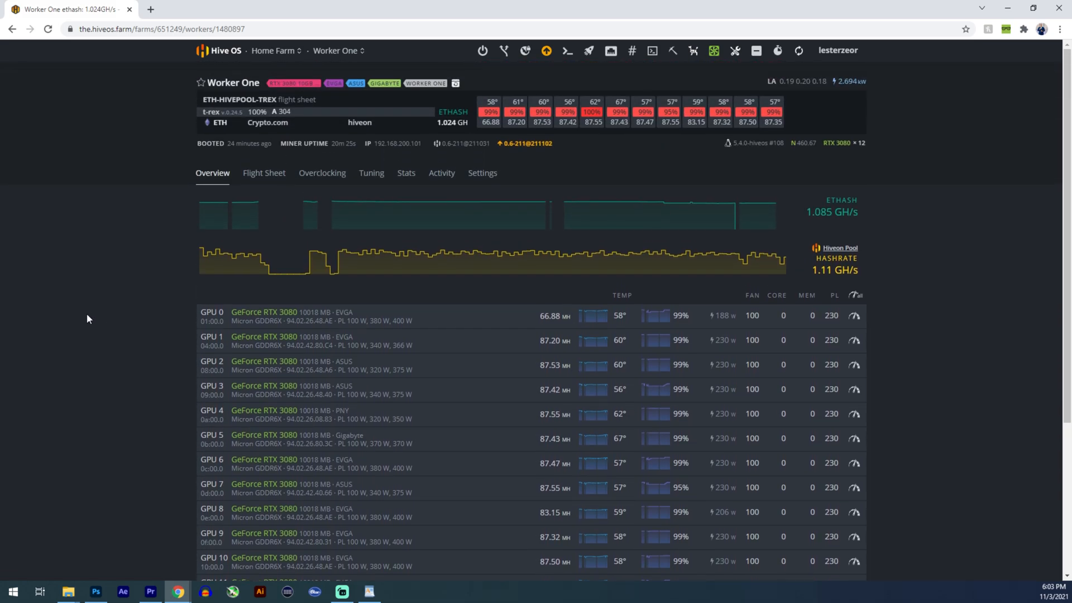
mouse_move(139, 251)
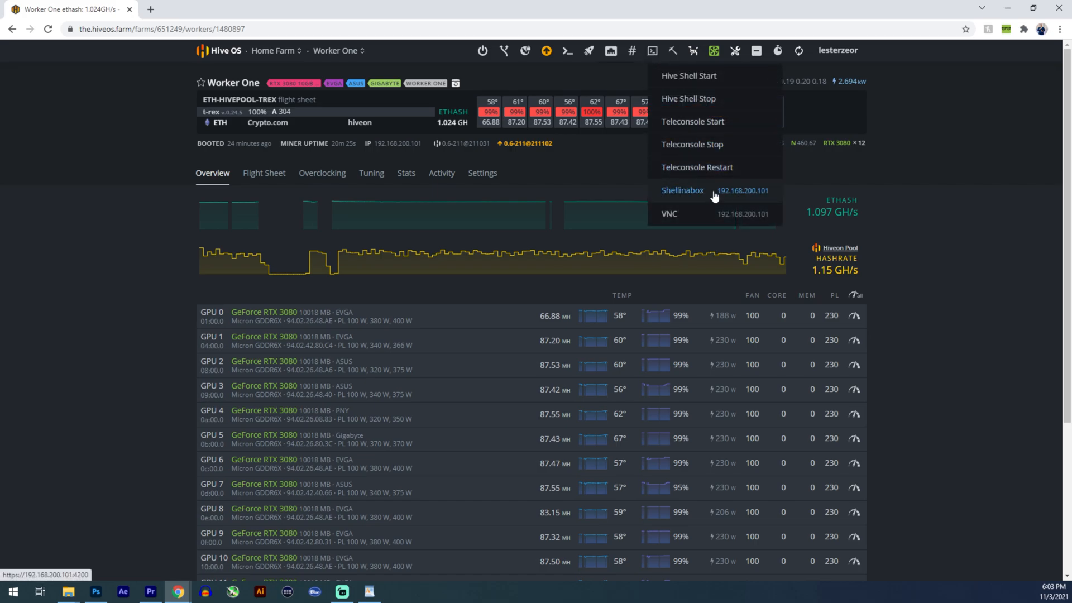
mouse_move(692, 199)
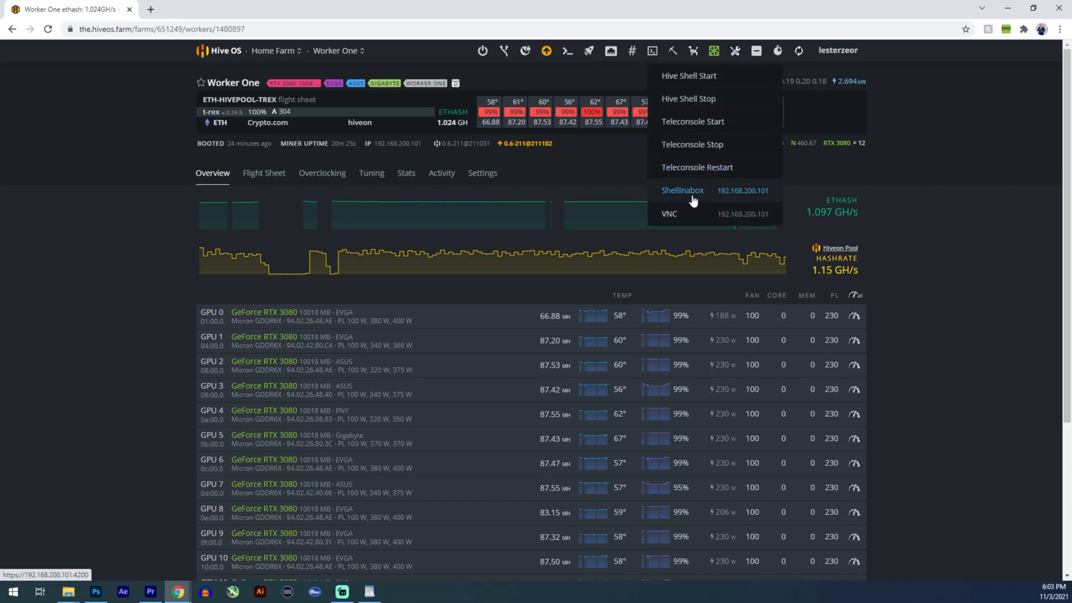
Launch the worker's Shellinabox terminal from the remote access menu
left_click(681, 190)
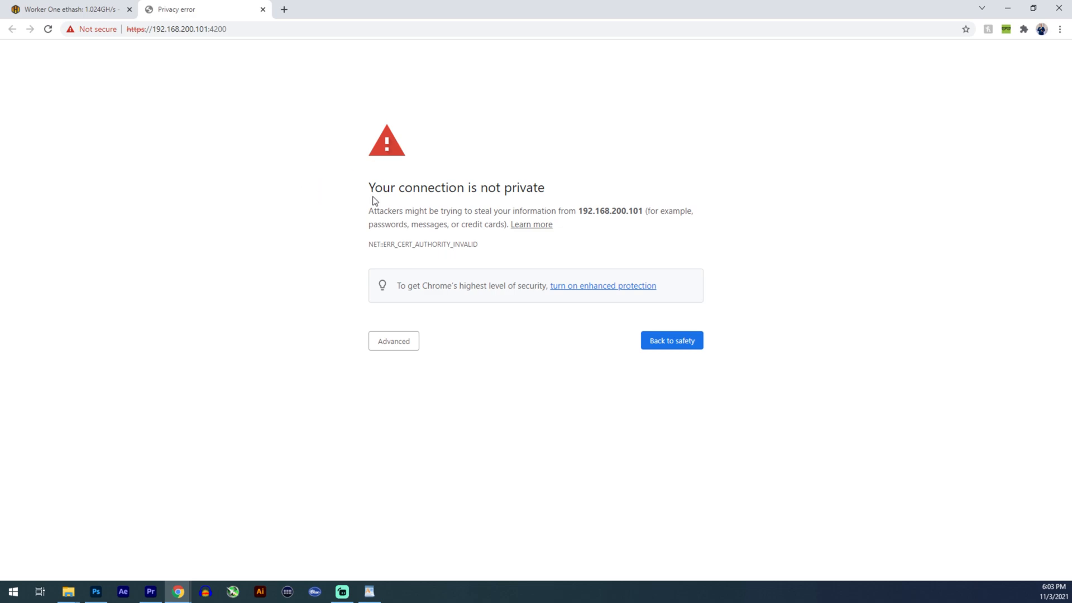
mouse_move(353, 197)
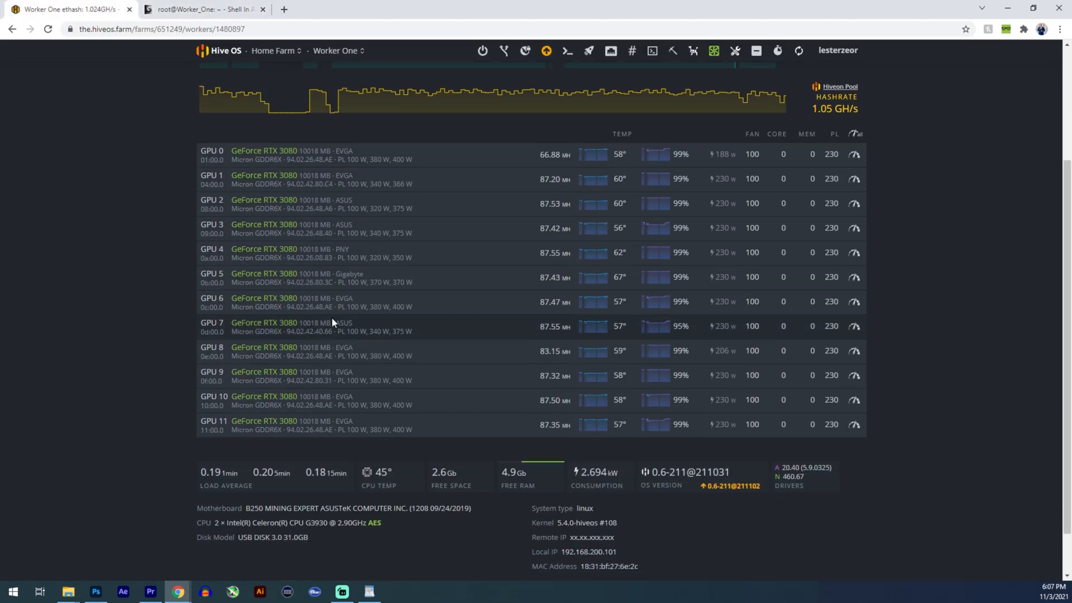
Switch to the Shell In A Box tab showing the root prompt and Hive command FAQ
left_click(202, 8)
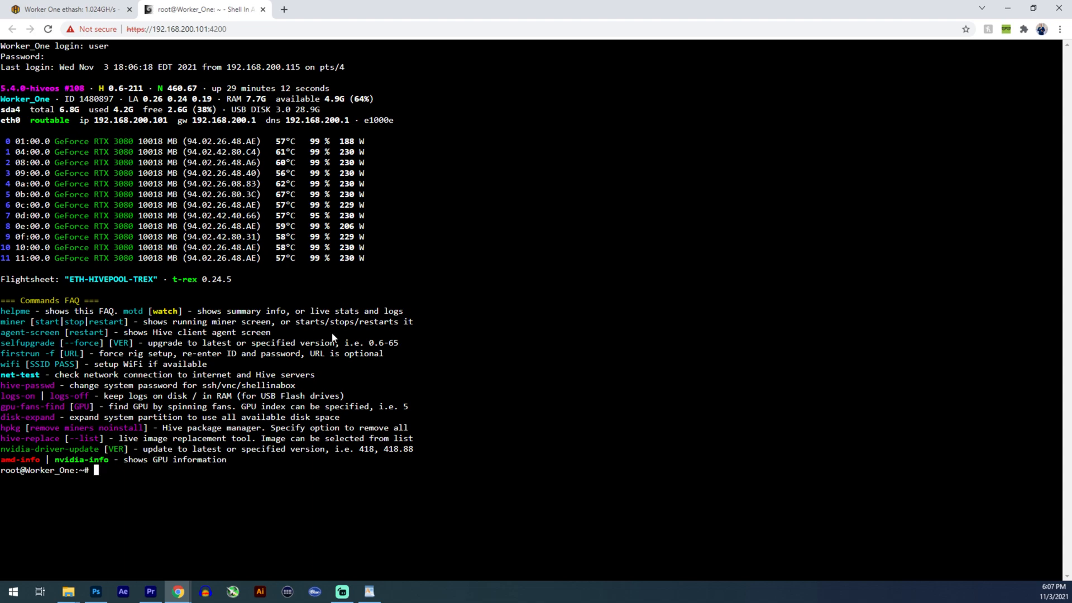
mouse_move(121, 473)
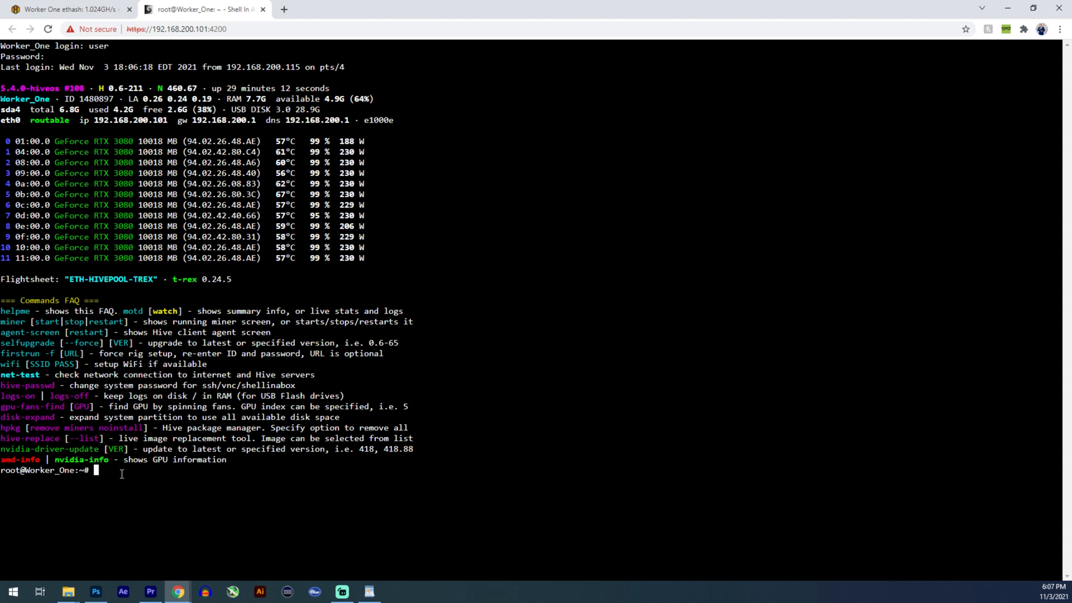
mouse_move(156, 472)
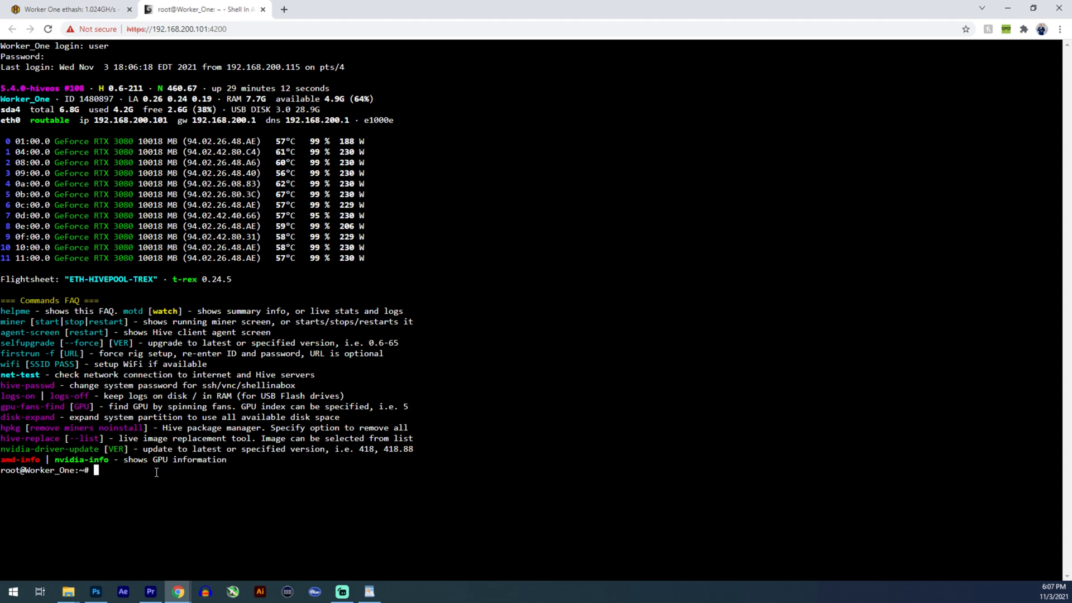
mouse_move(77, 303)
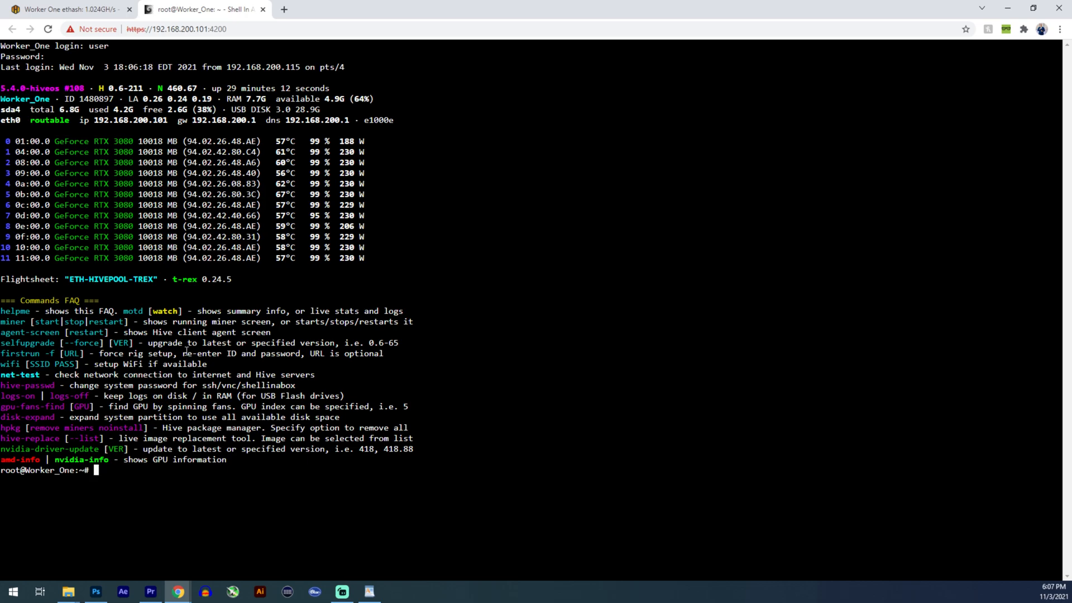
Run 'miner' to attach to the live T-Rex miner screen
type("m")
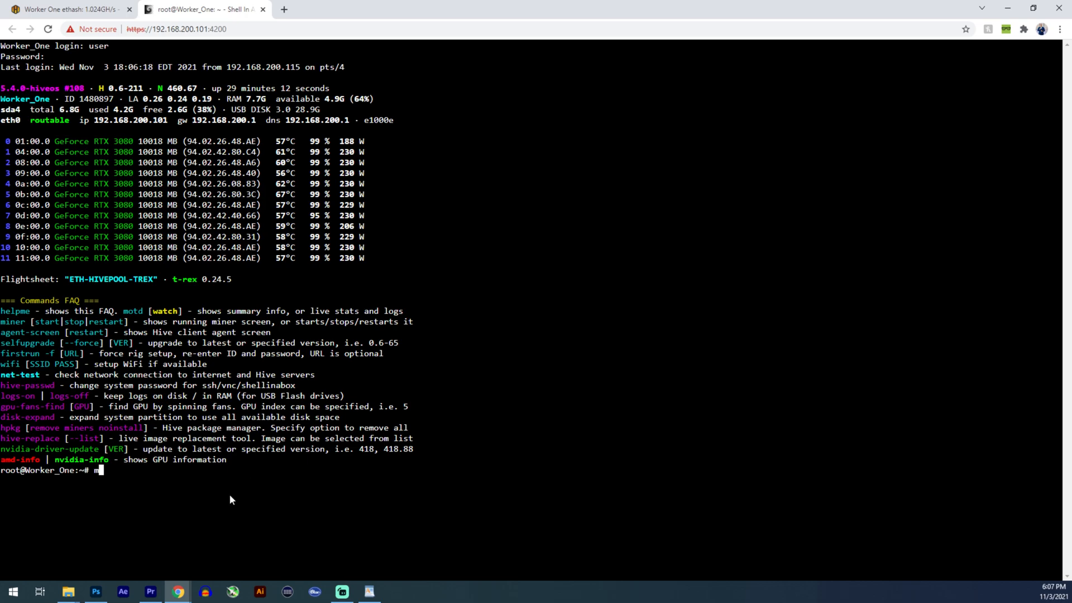
type("iner")
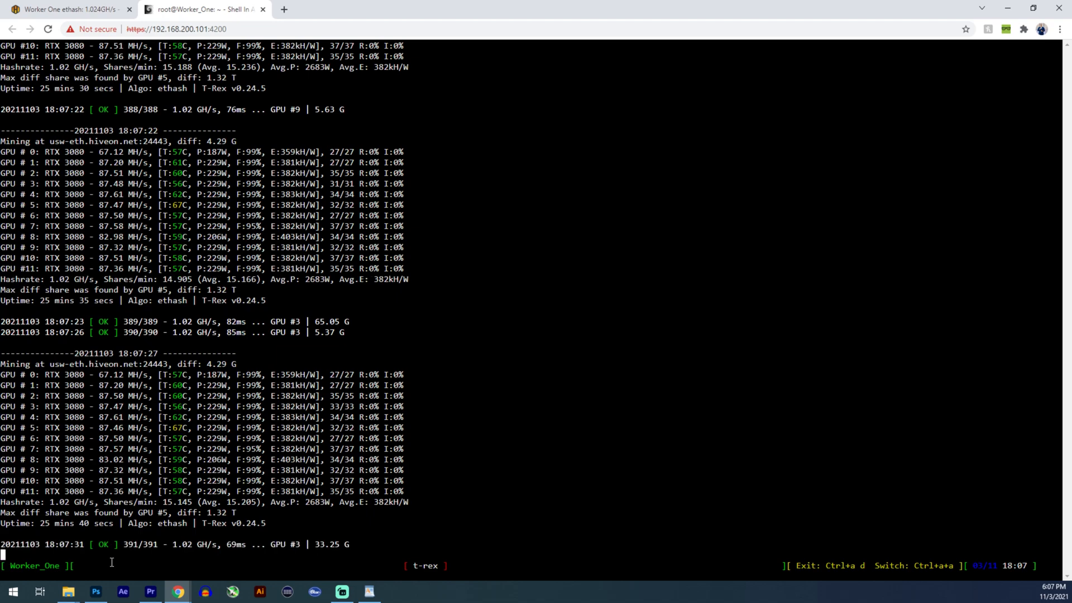
Detach with Ctrl+a d, run 'miner start', and return to the worker dashboard
key("ctrl+a d")
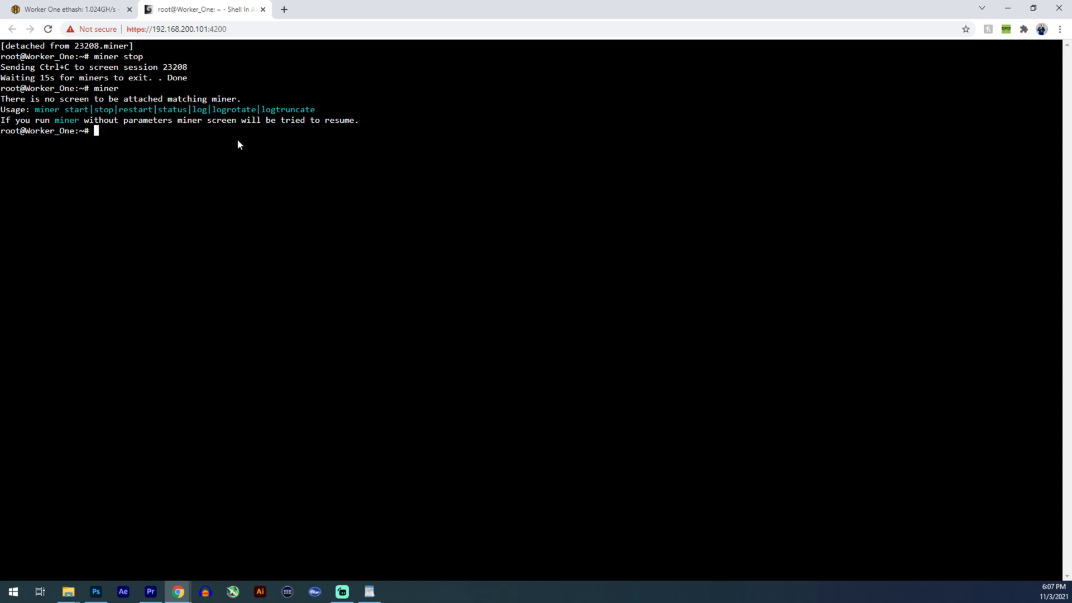
type("miner")
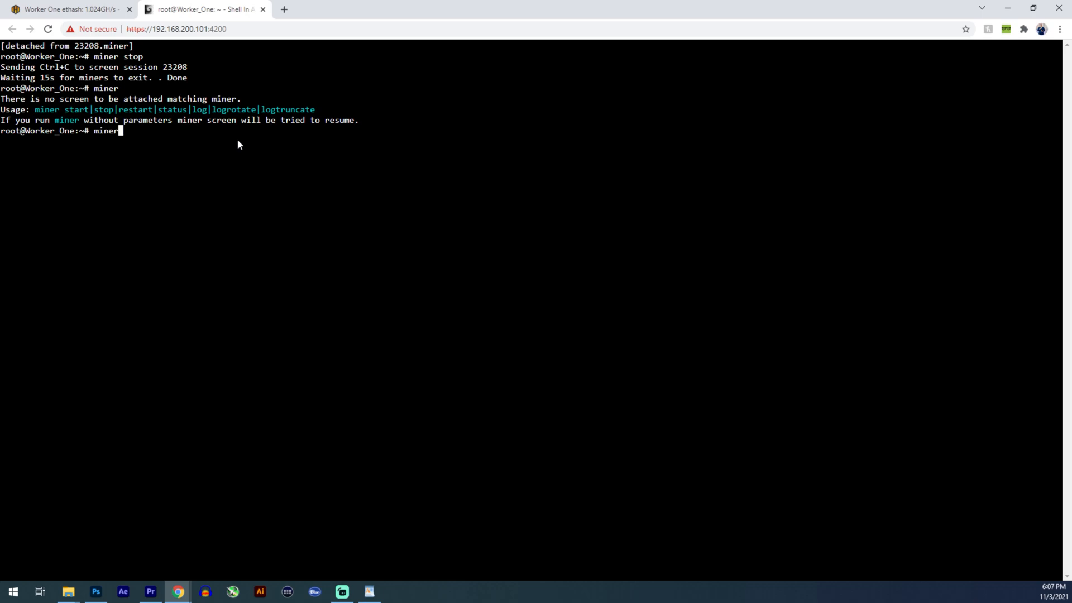
type("start")
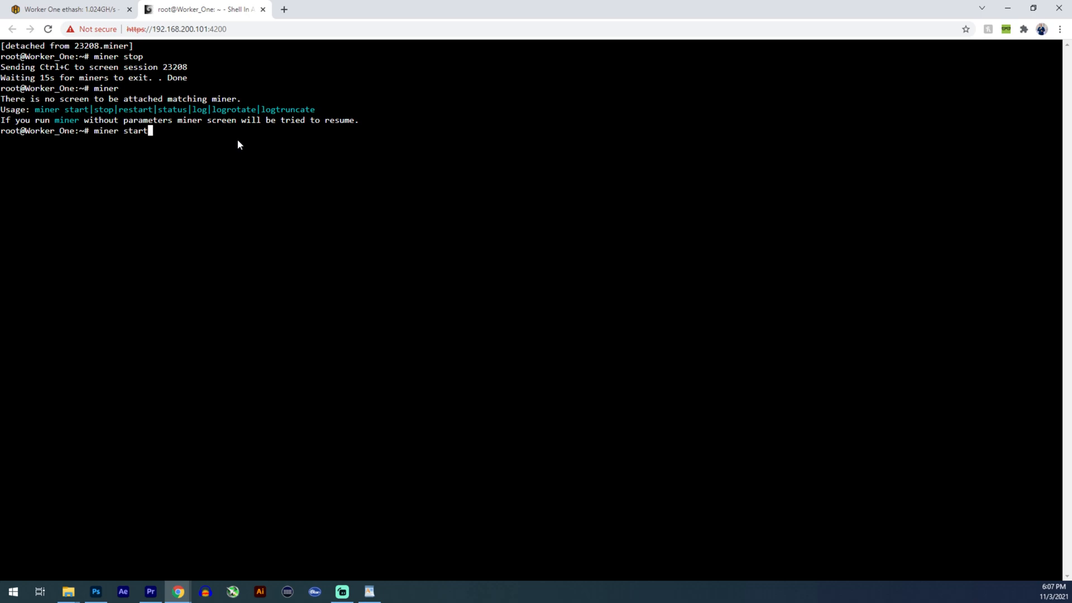
left_click(64, 8)
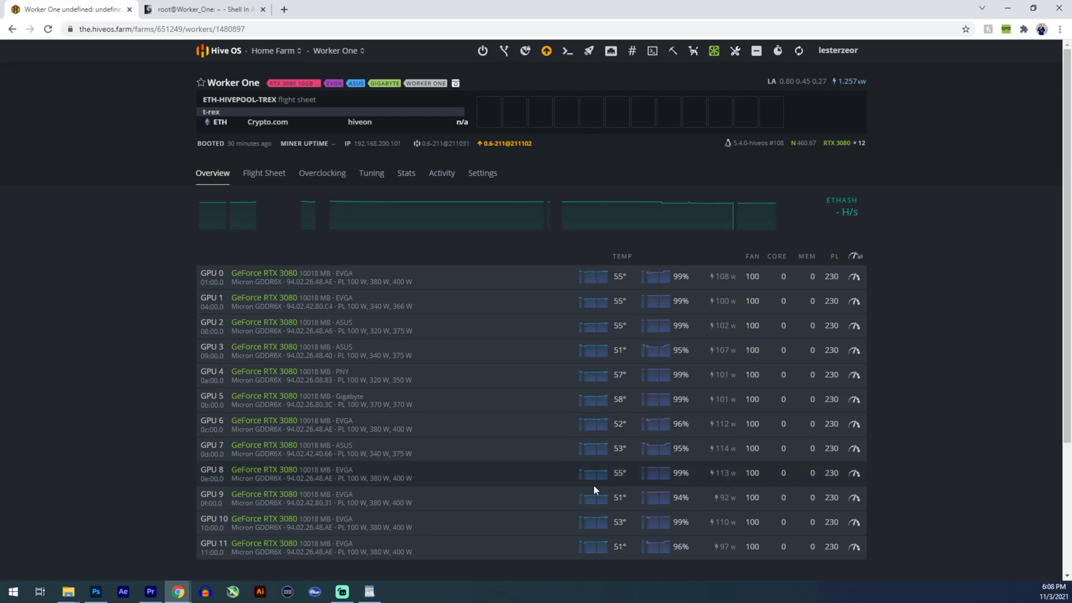
scroll("down", 3)
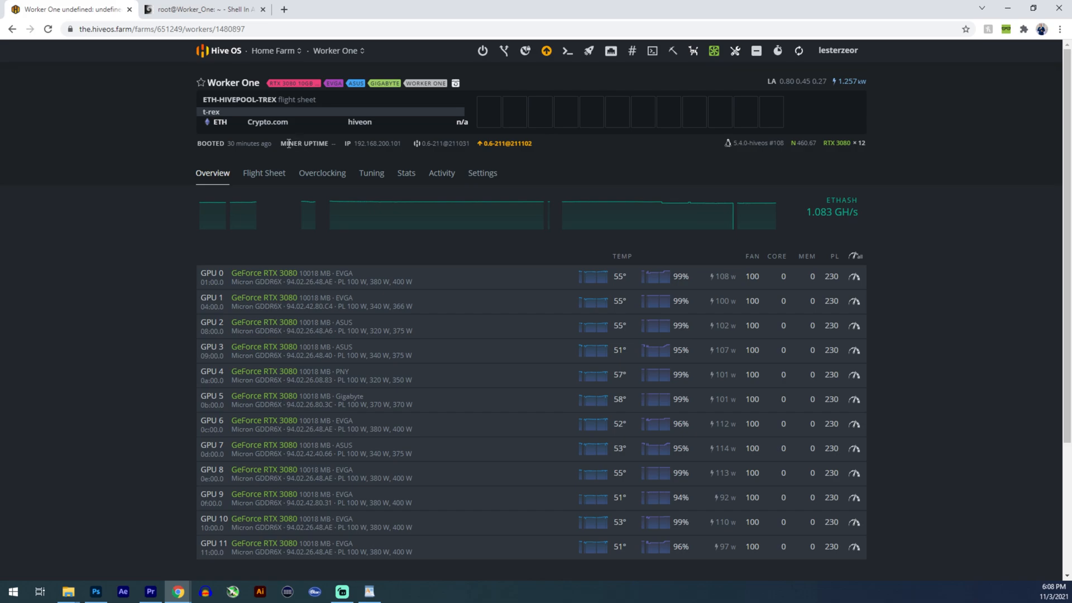
mouse_move(560, 385)
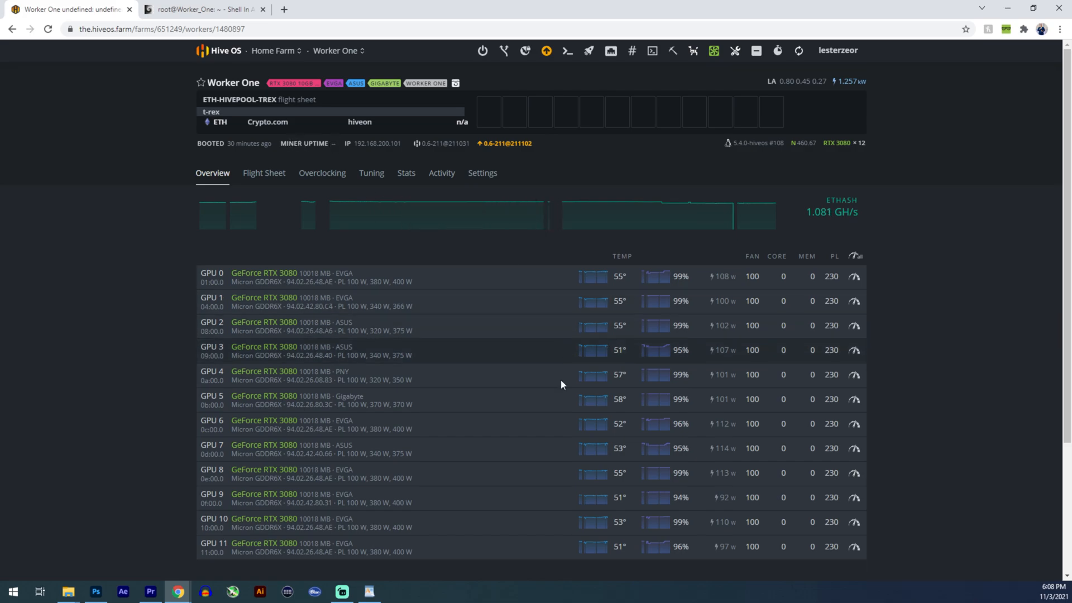
mouse_move(784, 474)
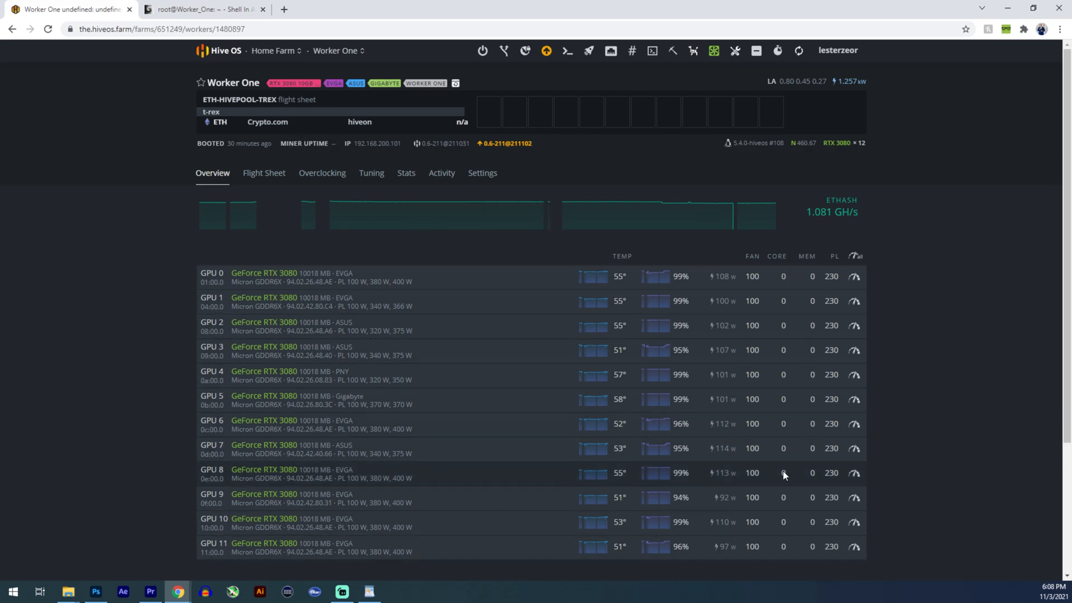
mouse_move(723, 559)
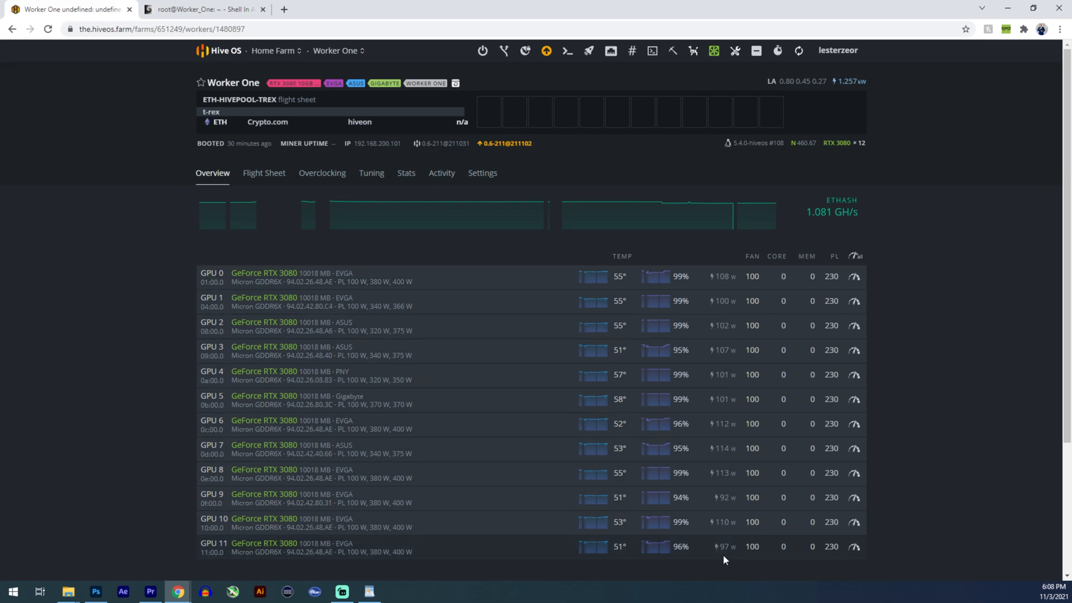
left_click(203, 9)
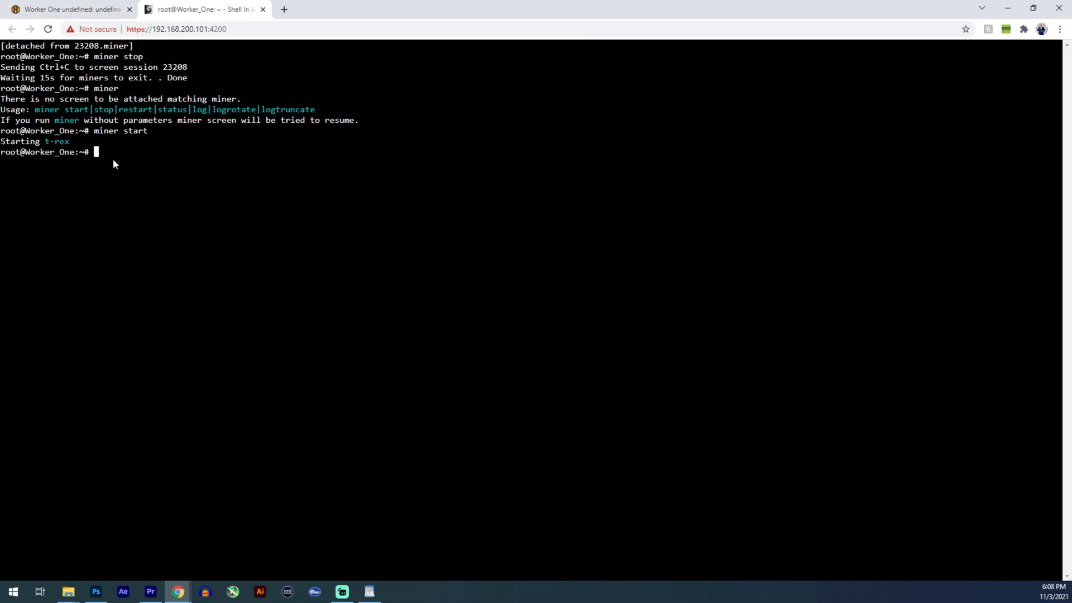
Run 'miner' to watch the restarted t-rex log authorize and generate DAG
type("mine")
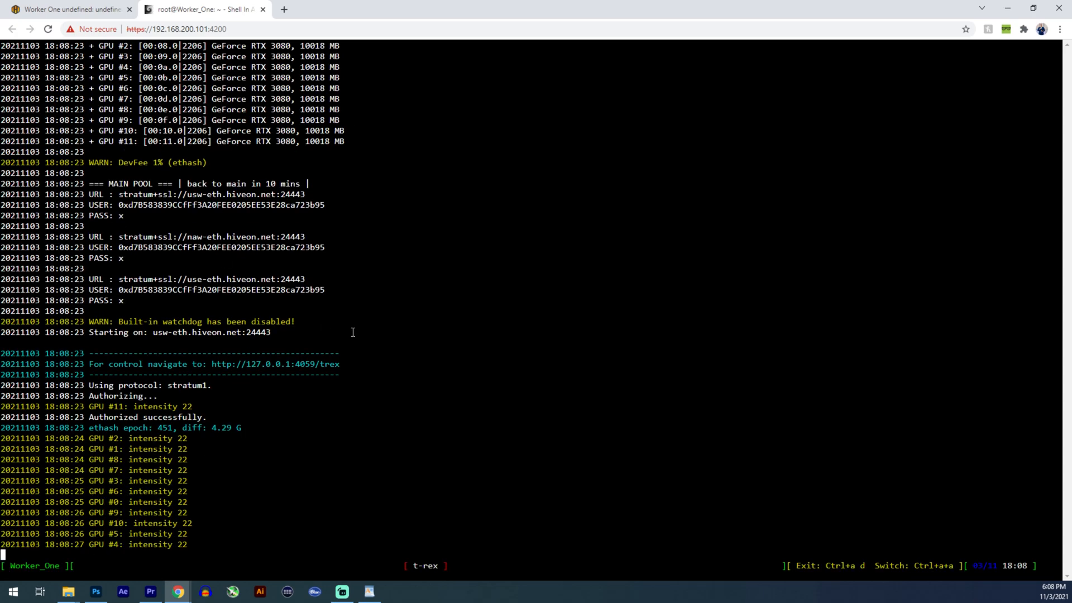
mouse_move(322, 416)
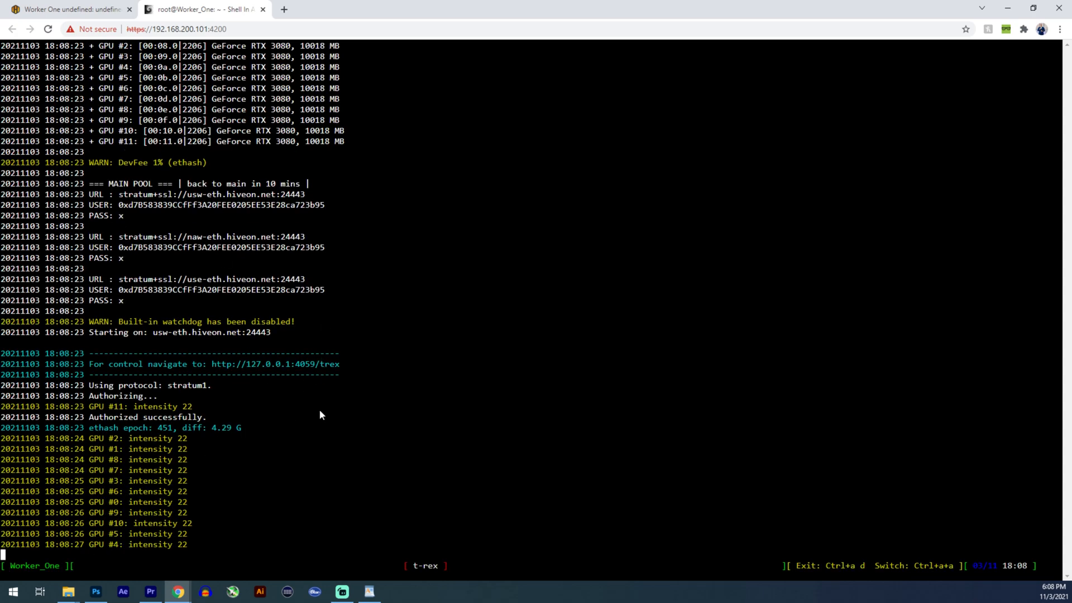
scroll("down", 3)
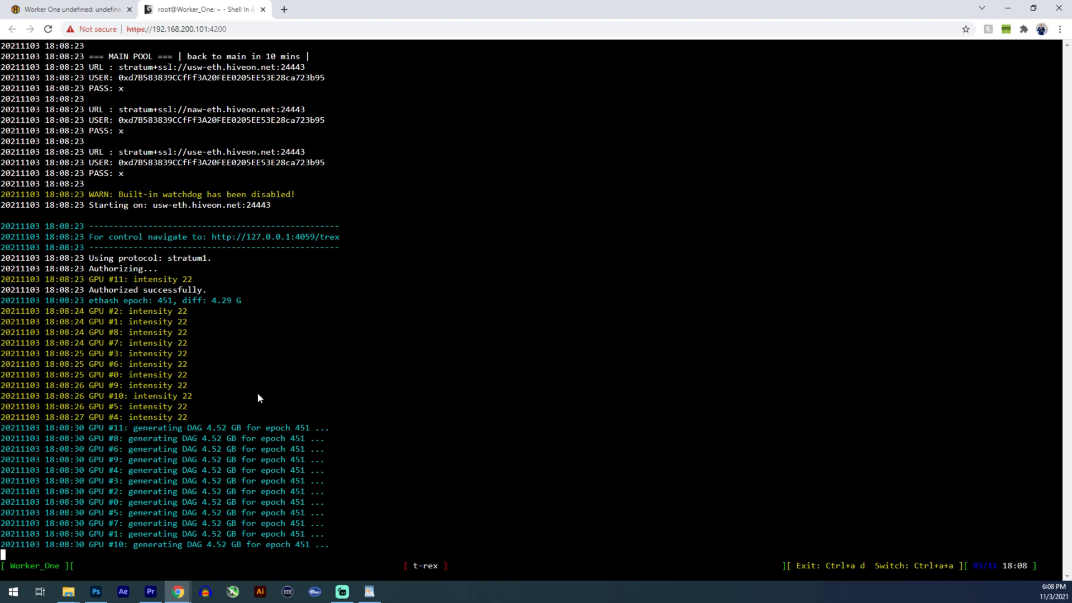
mouse_move(225, 424)
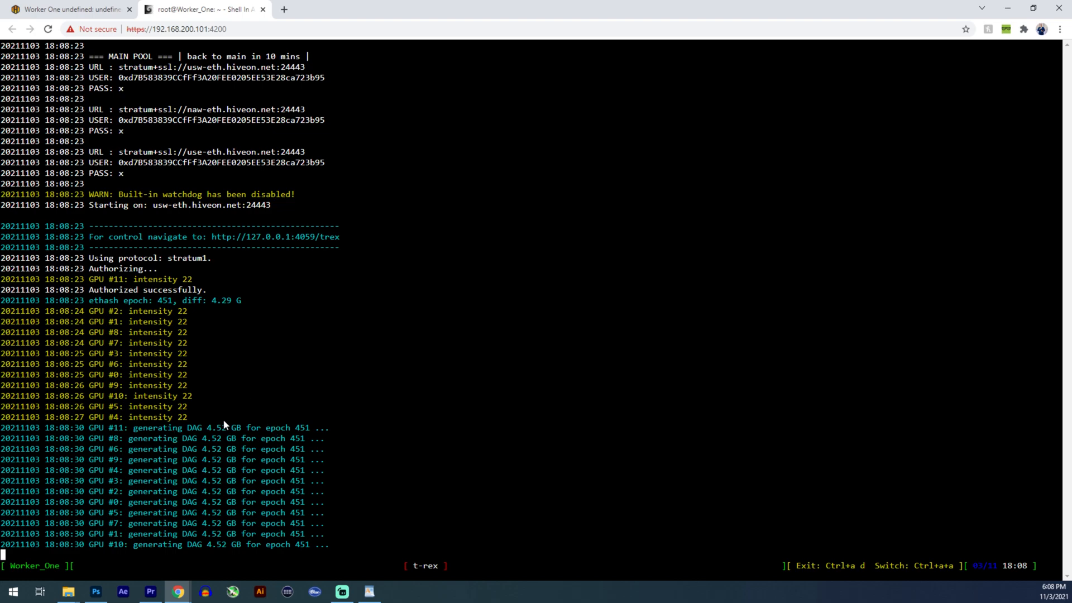
mouse_move(400, 415)
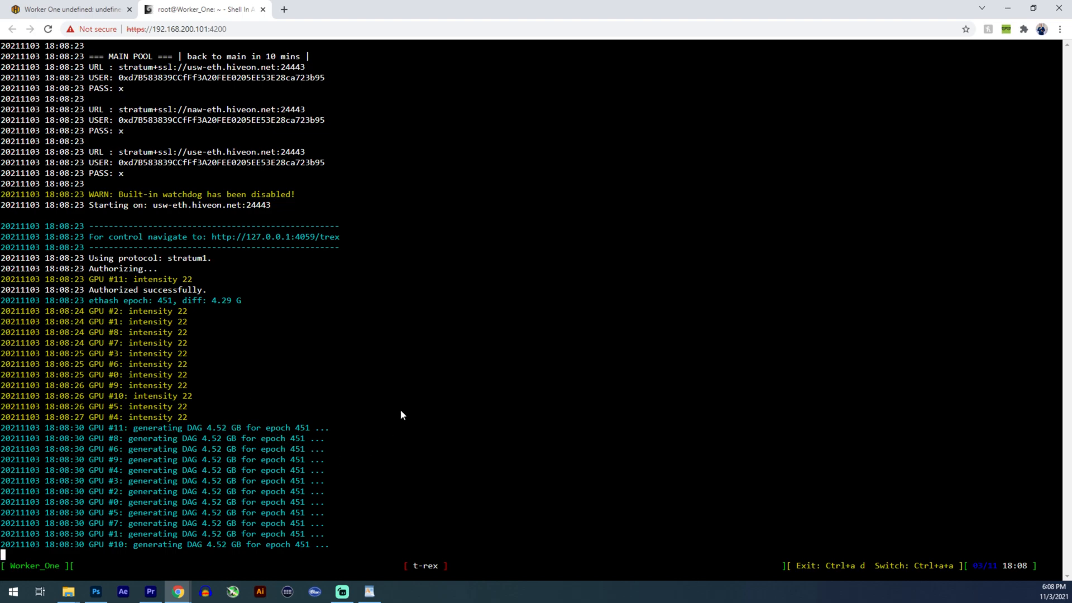
mouse_move(479, 513)
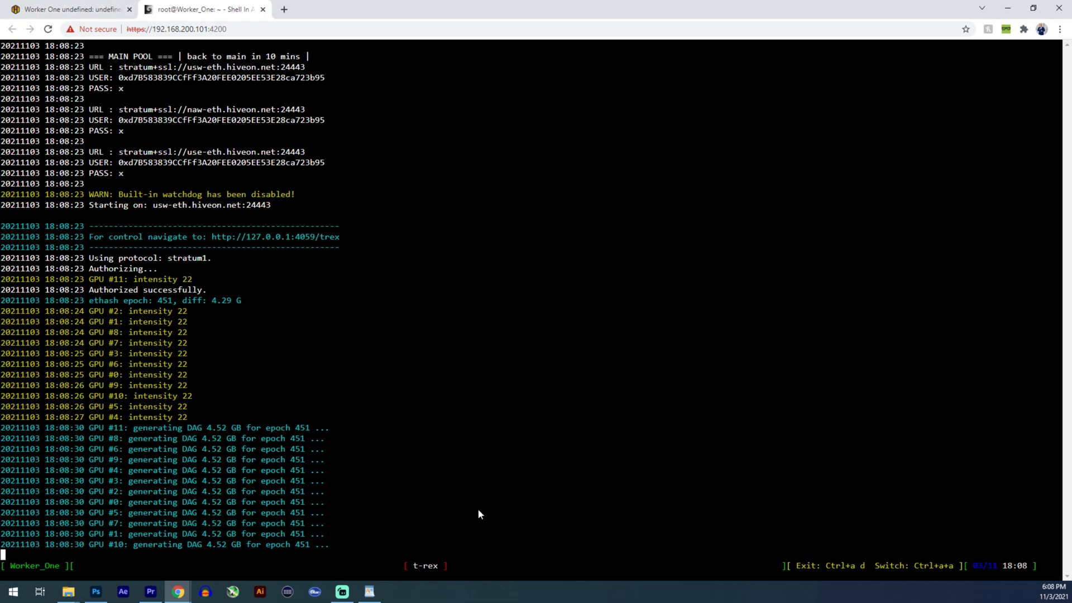
mouse_move(480, 513)
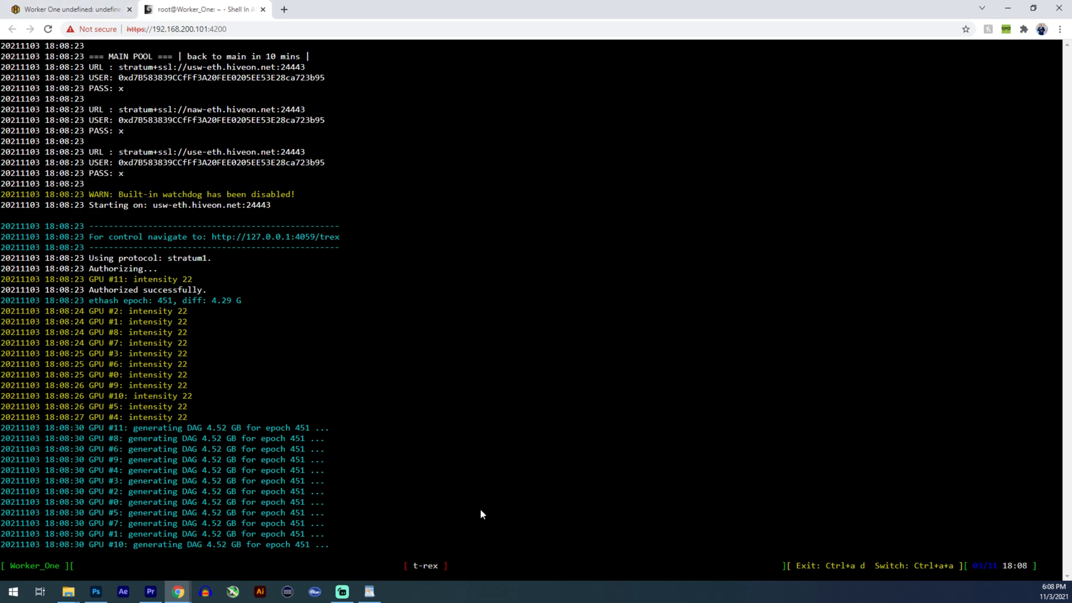
Detach from the miner screen and run 'helpme' for the Hive commands FAQ
key("ctrl+a d")
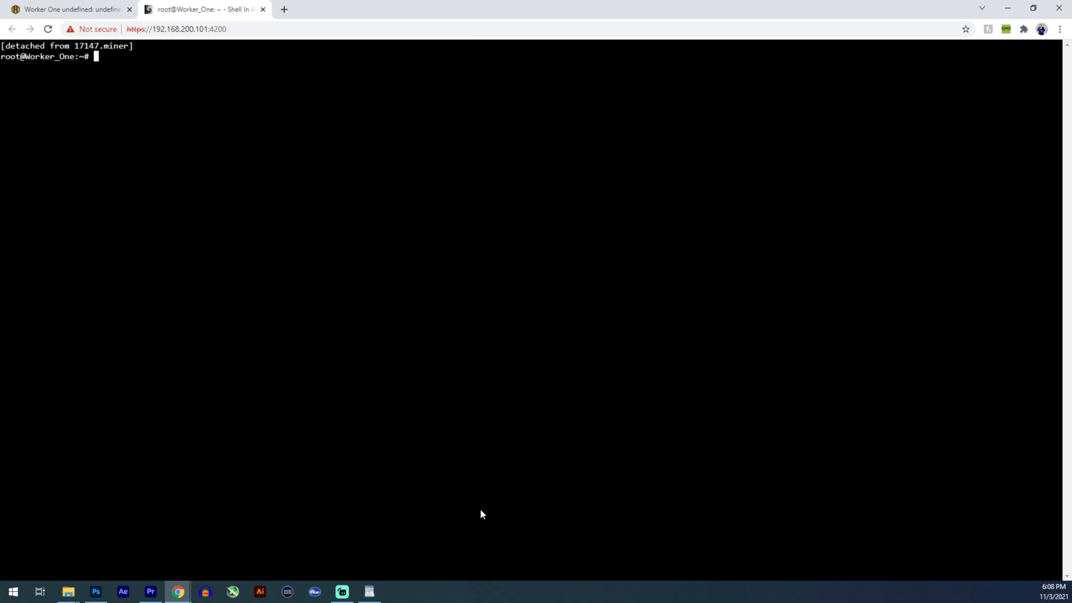
type("helpme")
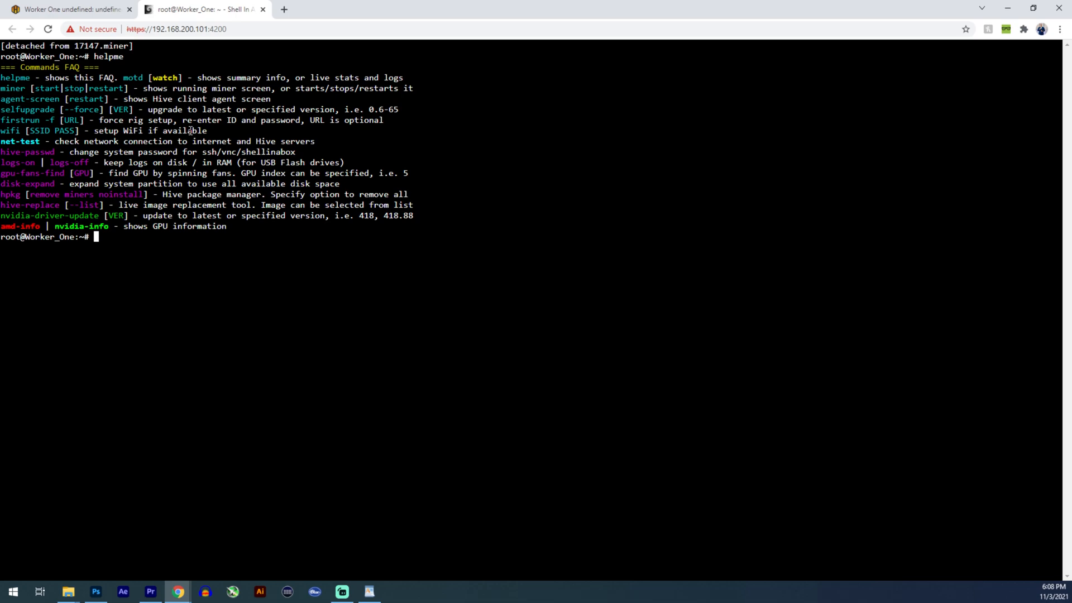
mouse_move(32, 183)
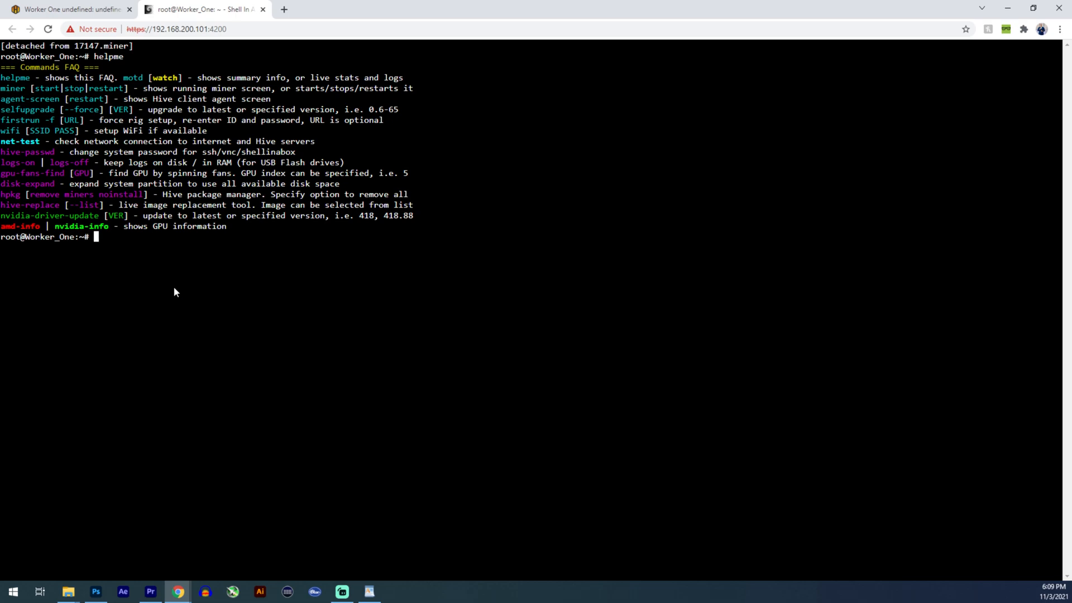
Browse with ls and cd between root, home and user directories
type("ls")
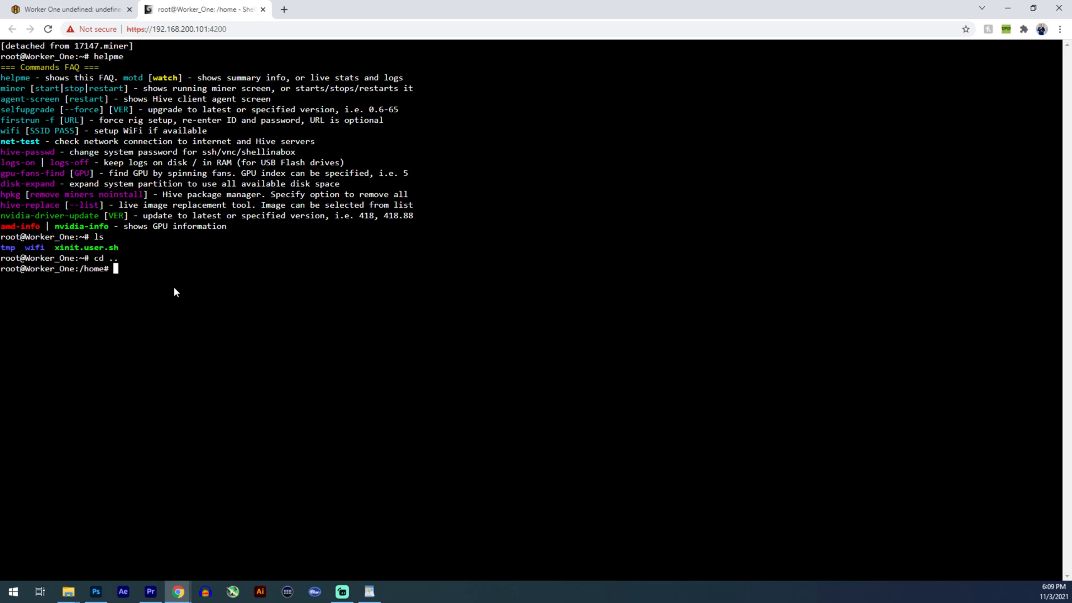
type("cd ..")
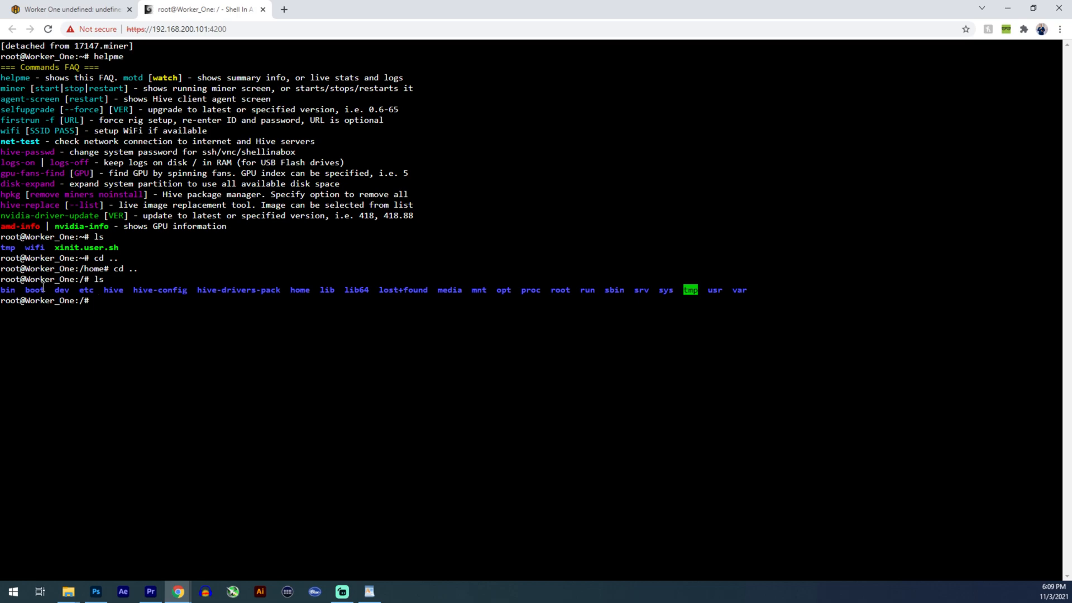
mouse_move(442, 294)
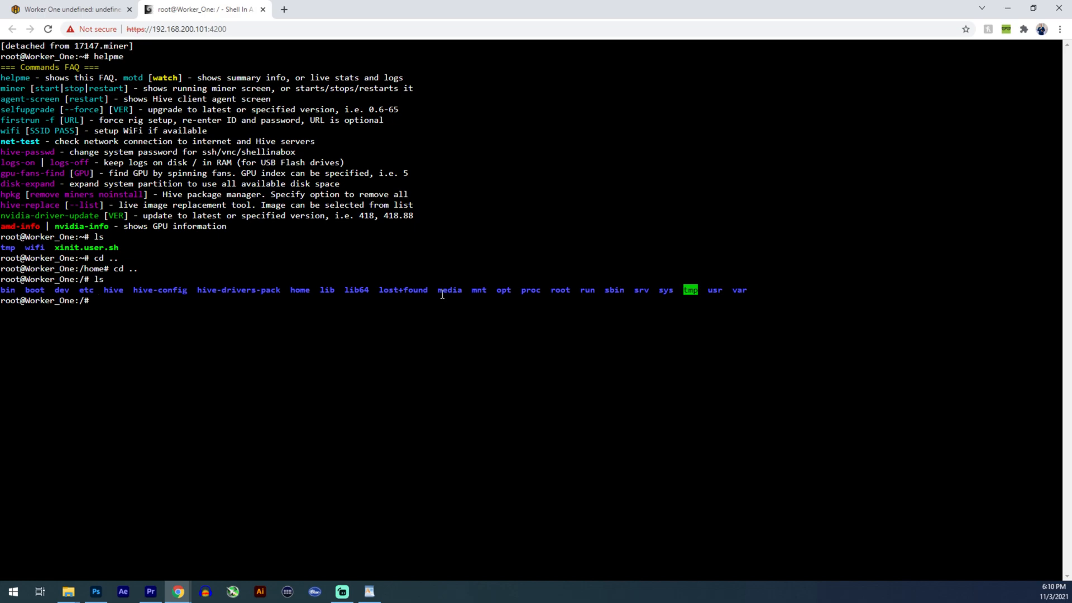
type("cd")
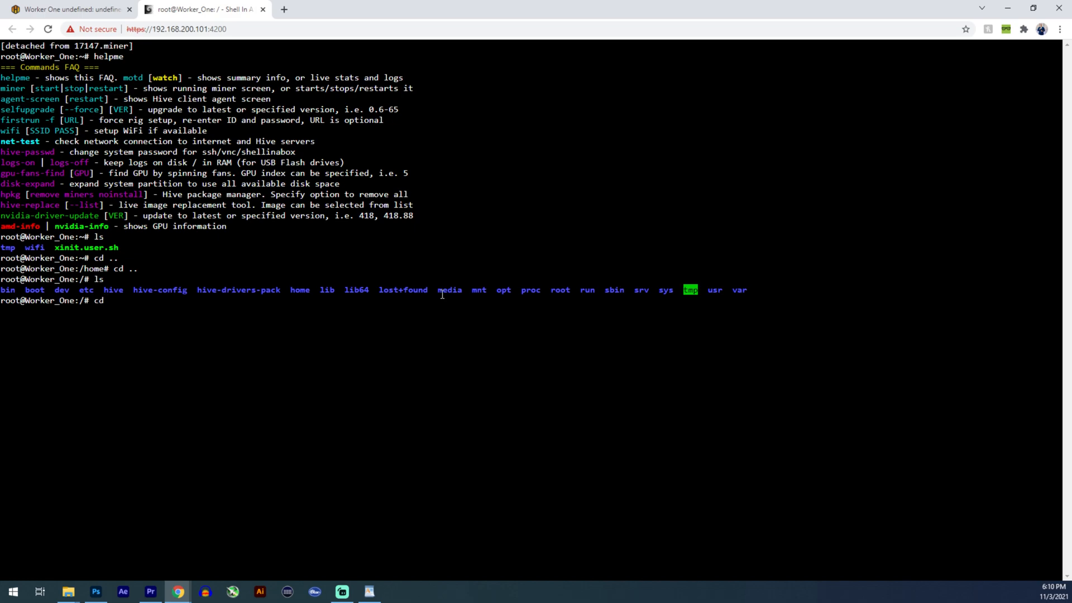
type("home")
type("ls")
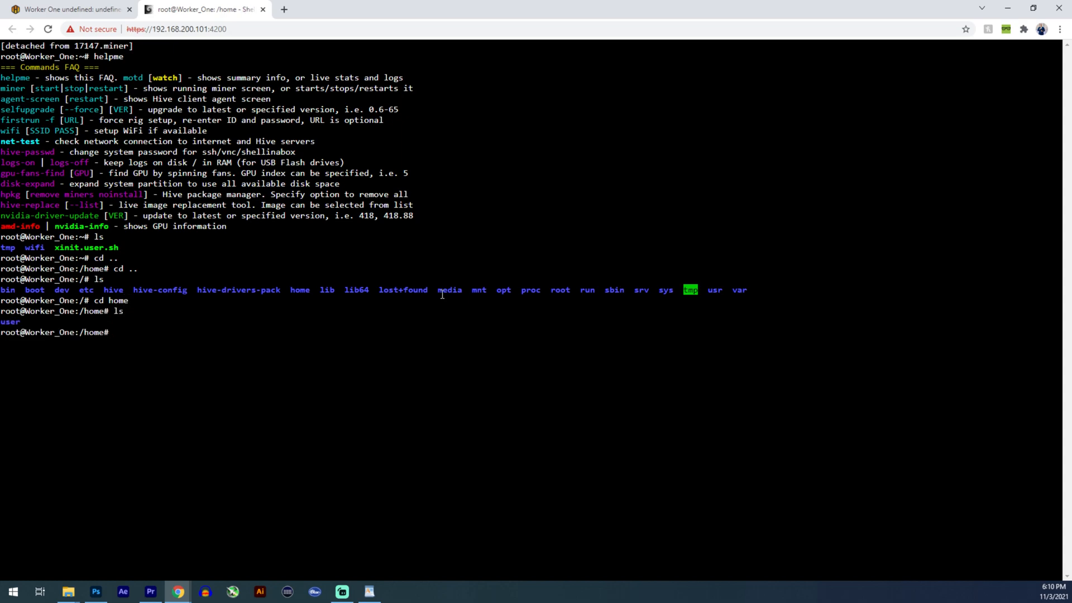
type("cd user")
type("ls")
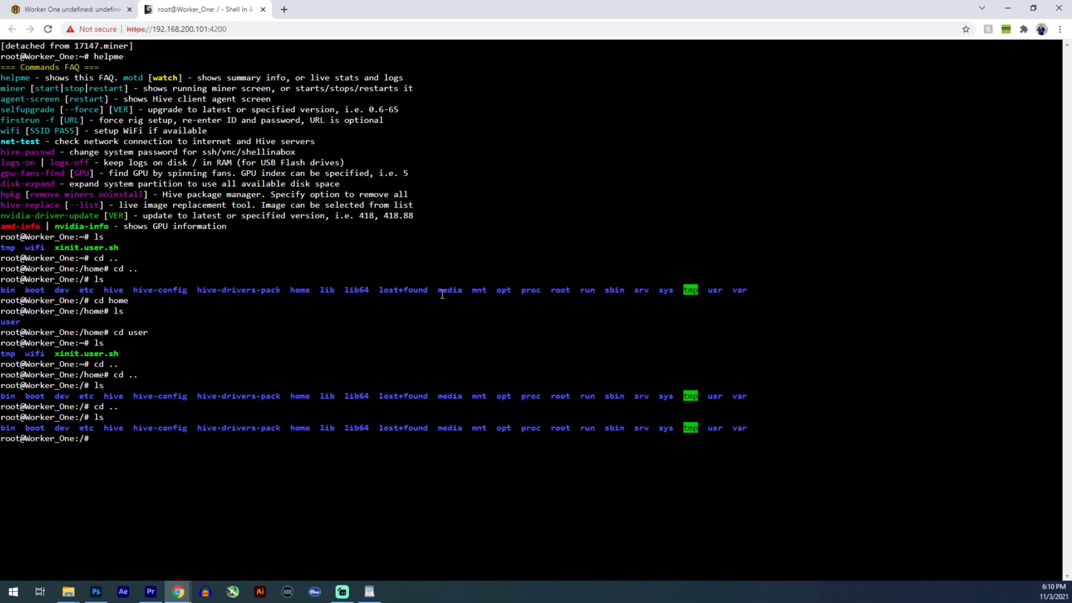
Navigate into hive/miners/t-rex/0.24.5, list its files, and start nano on config.json
type("cd hive")
type("cd miners")
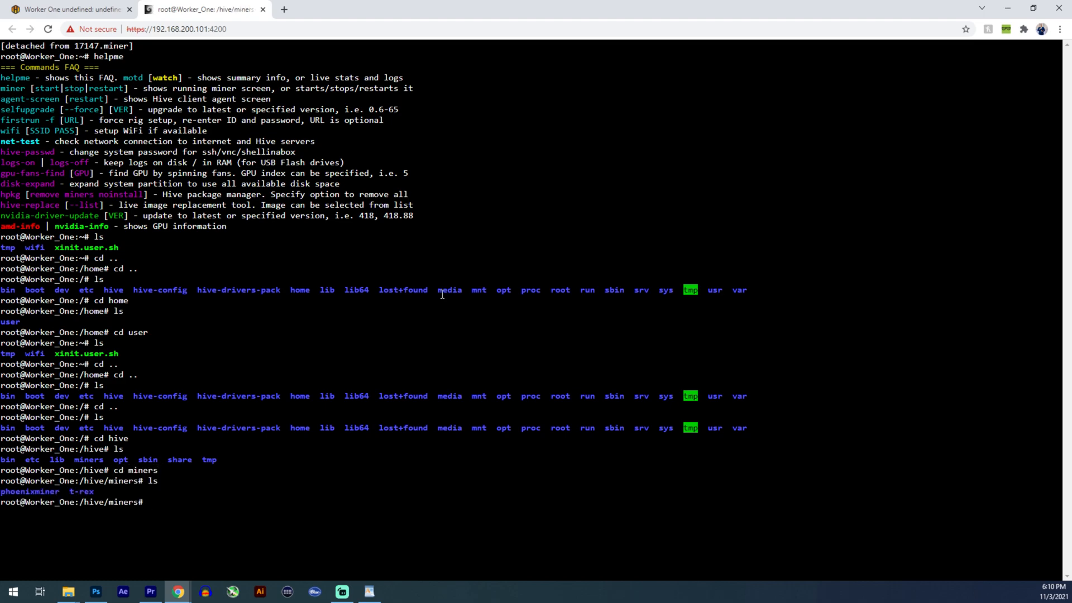
type("cd t-rex")
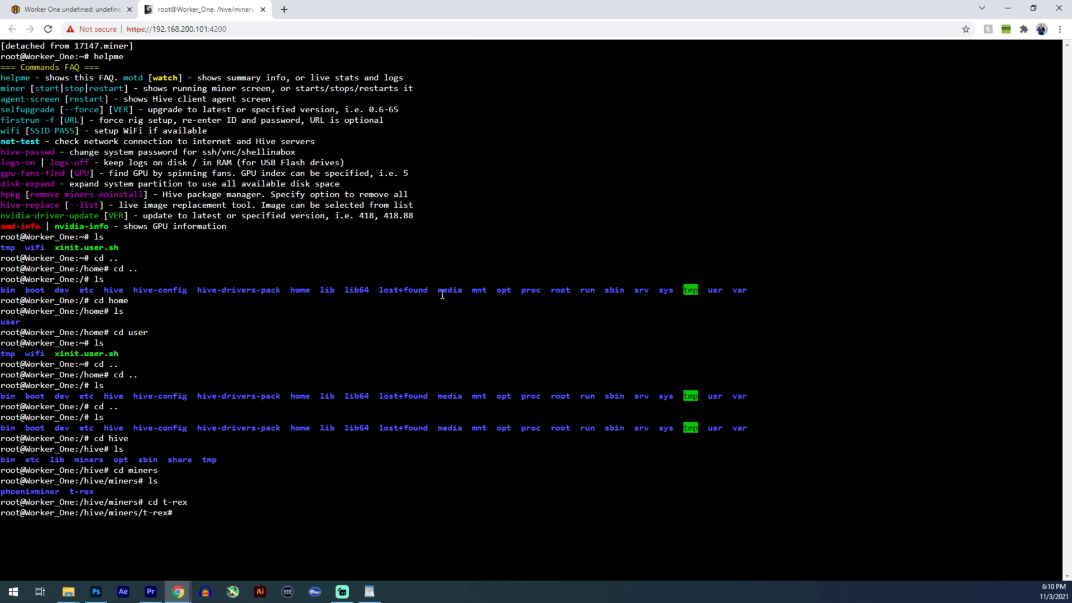
type("ls")
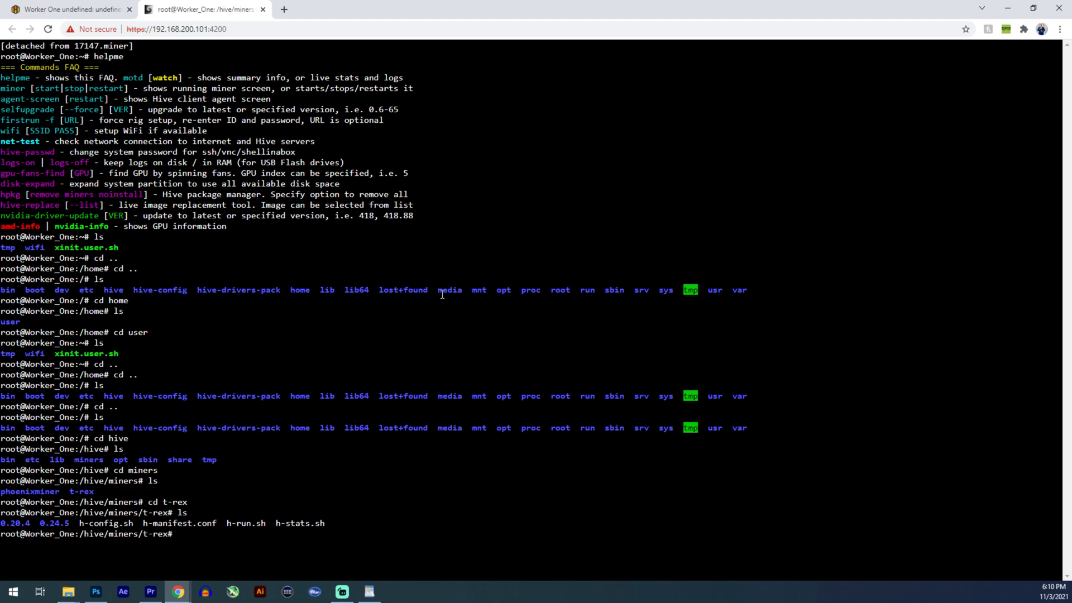
type("cd")
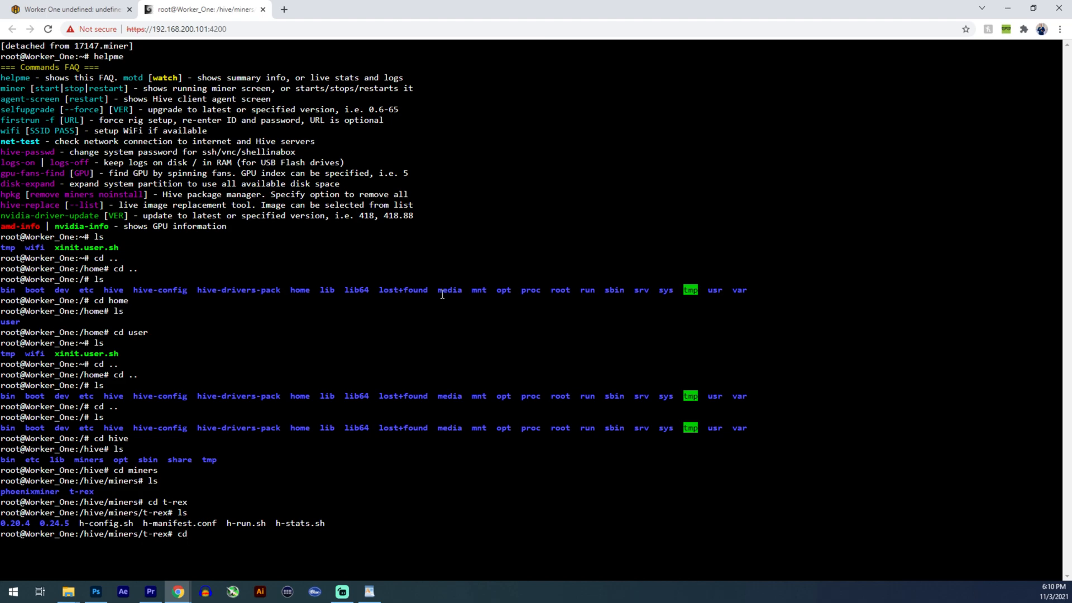
type("0.24.5")
type("ls")
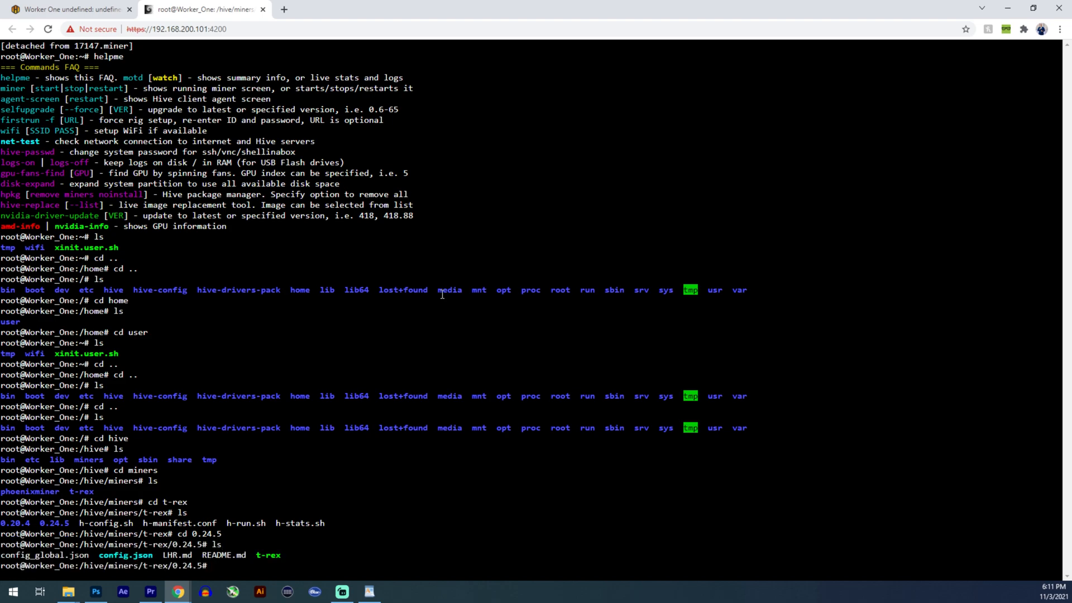
type("cd t-rex")
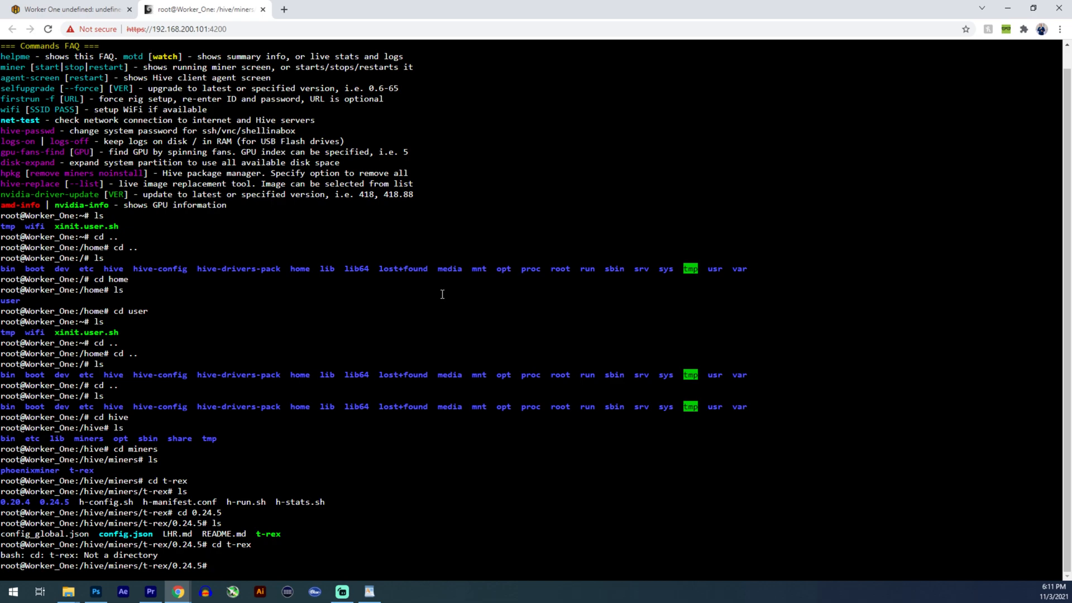
type("na")
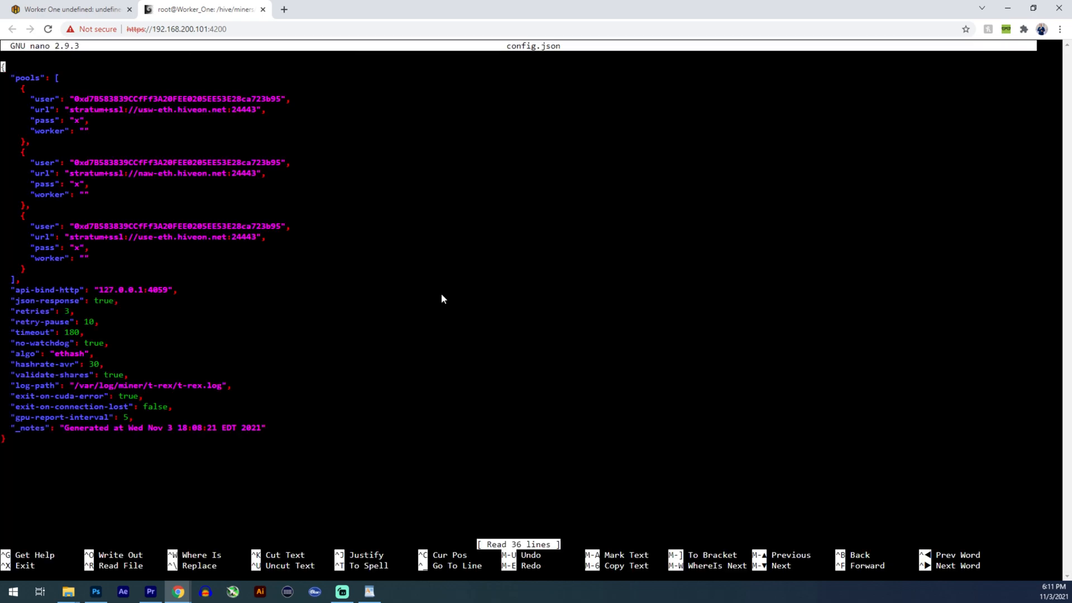
mouse_move(189, 263)
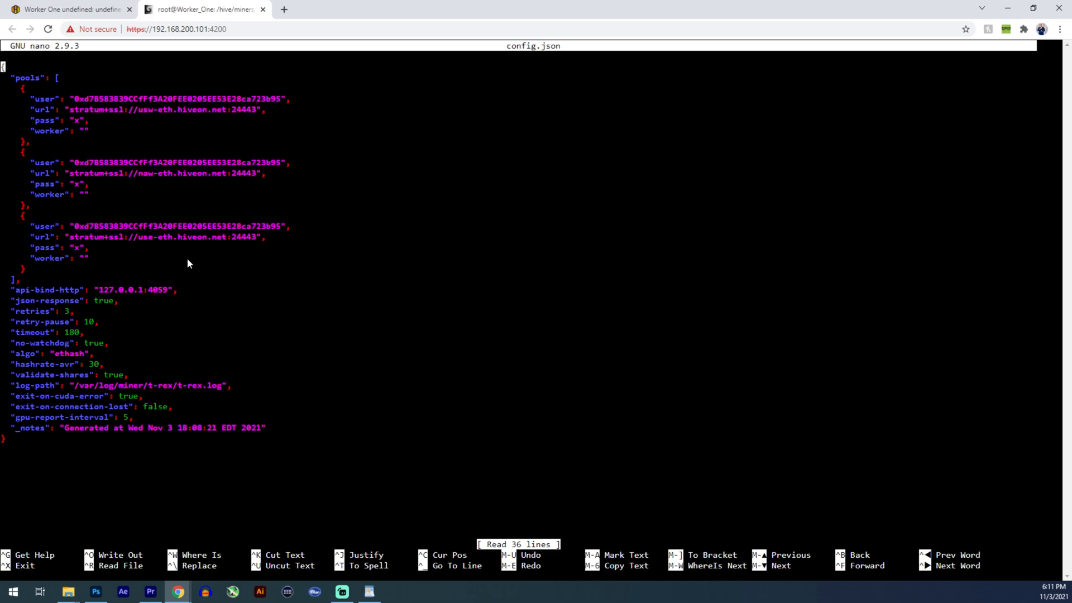
View the worker's Flight Sheet in Hive OS, then return to config.json in nano
left_click(68, 9)
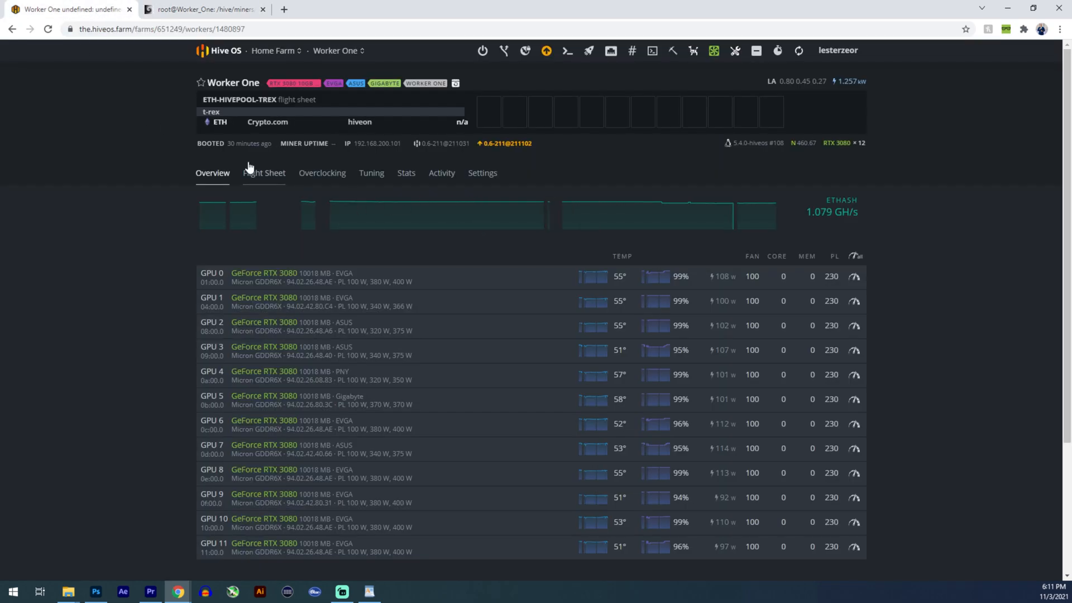
left_click(263, 172)
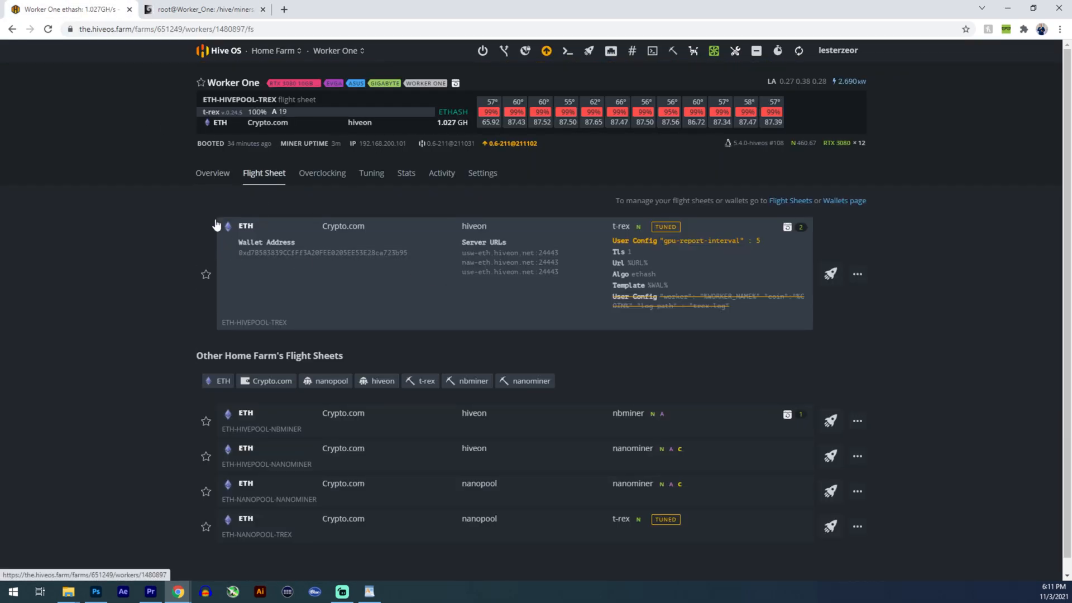
left_click(203, 9)
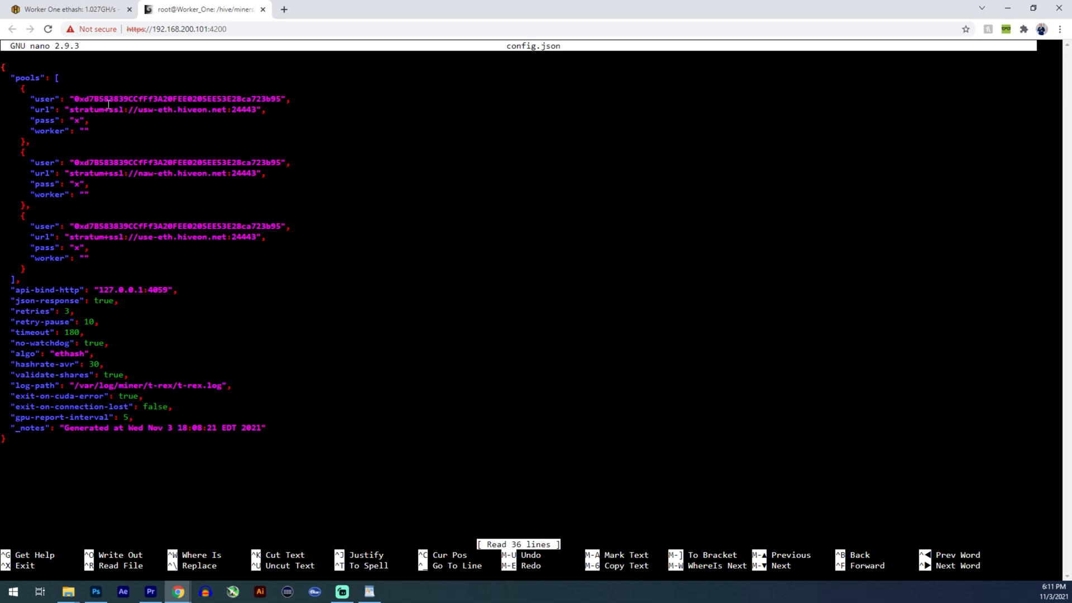
mouse_move(256, 111)
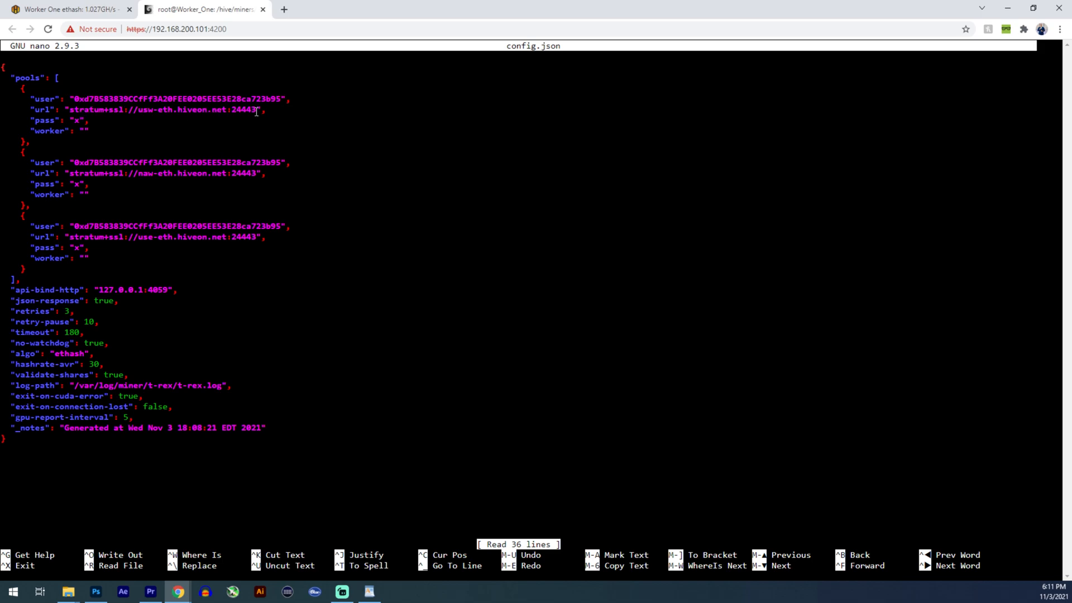
mouse_move(73, 156)
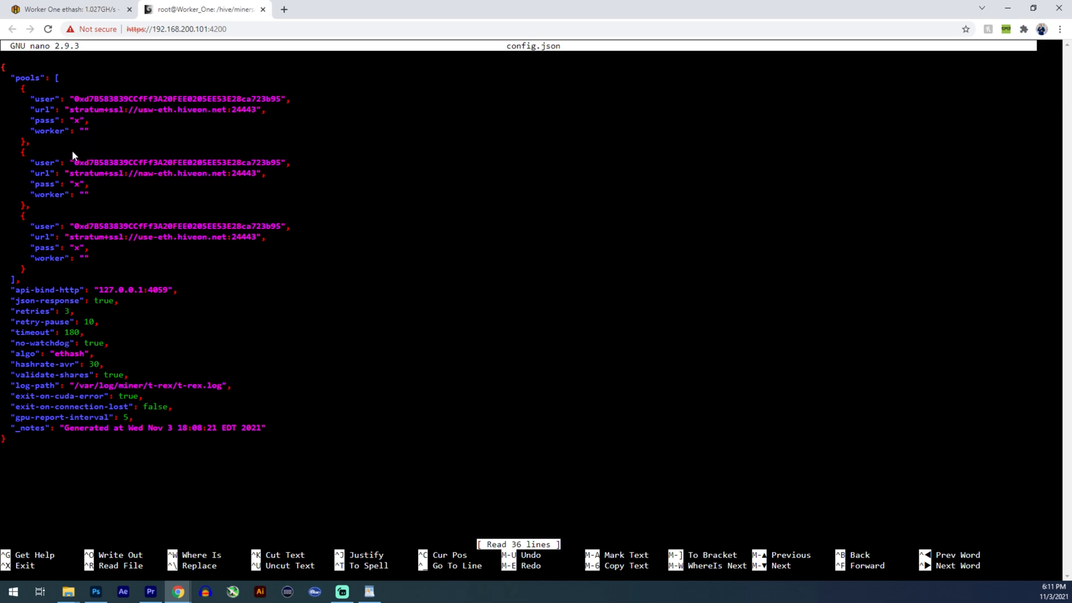
mouse_move(135, 320)
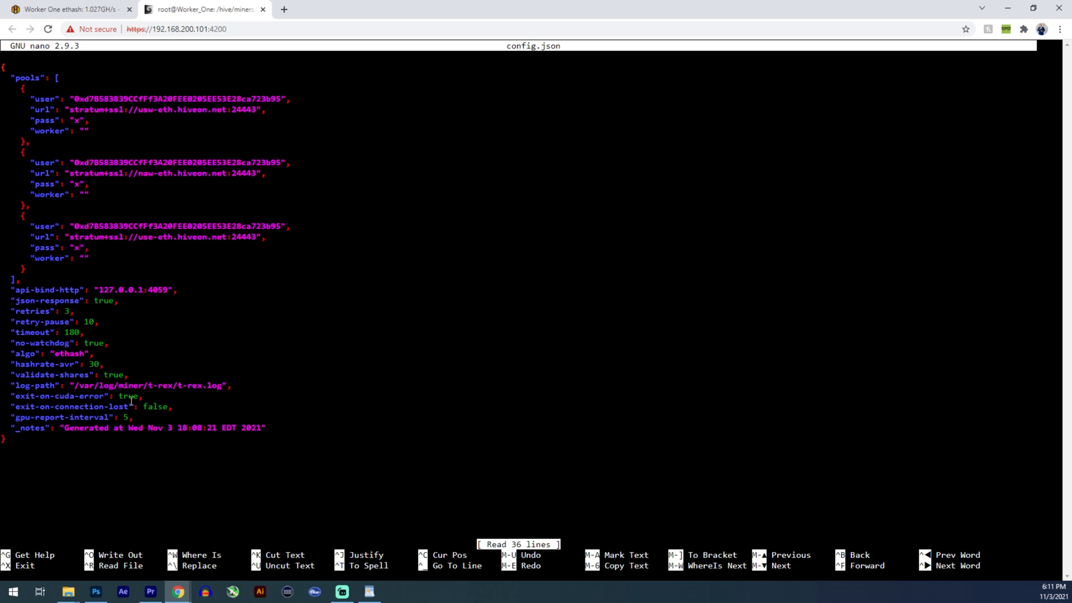
mouse_move(598, 334)
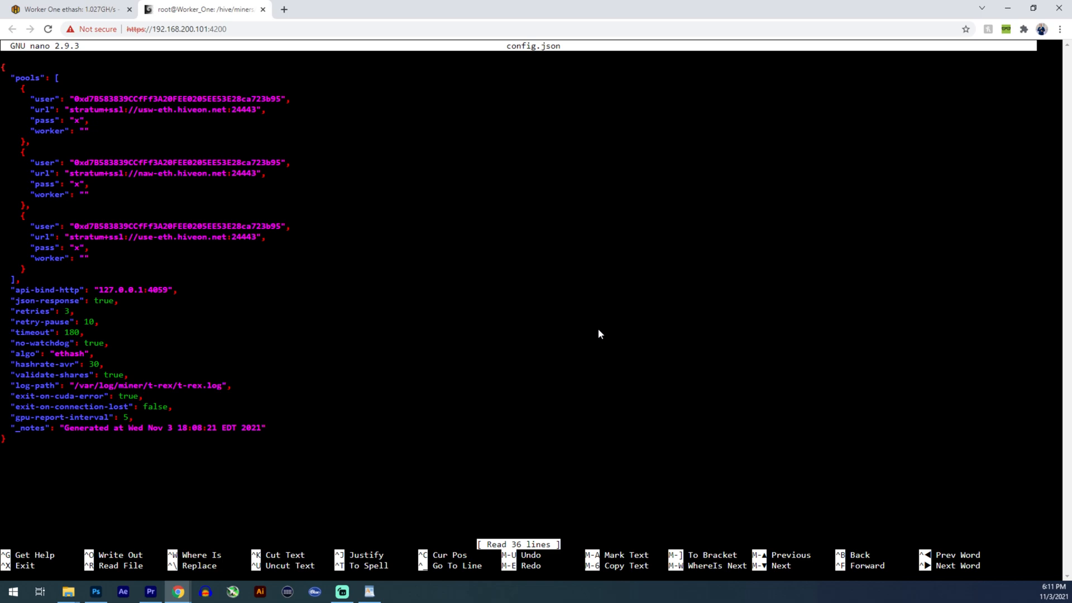